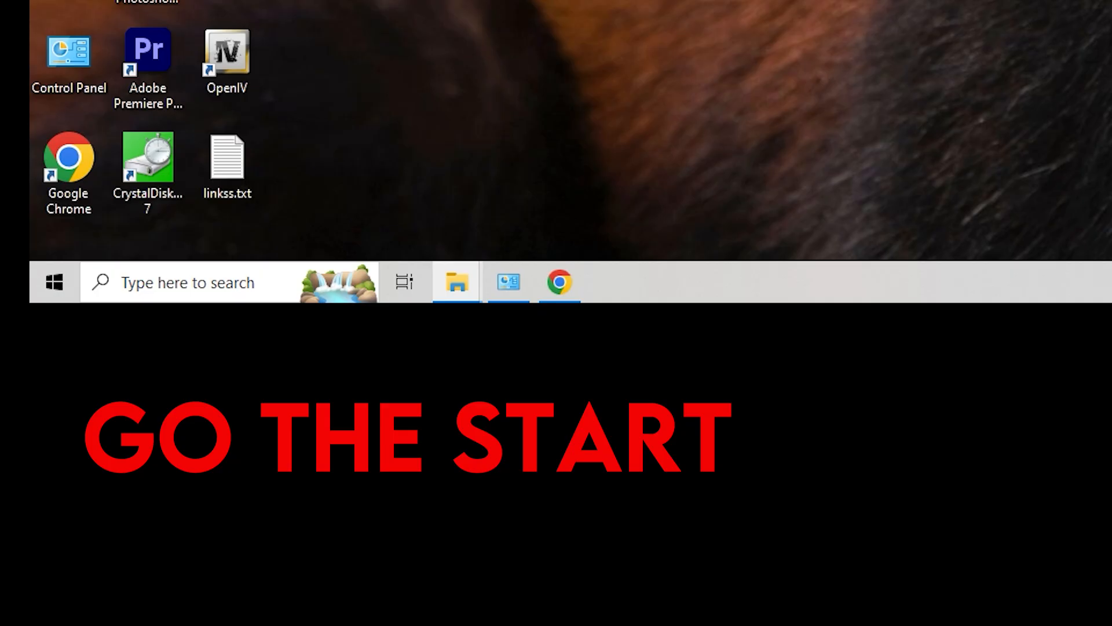
pyautogui.moveTo(715, 41)
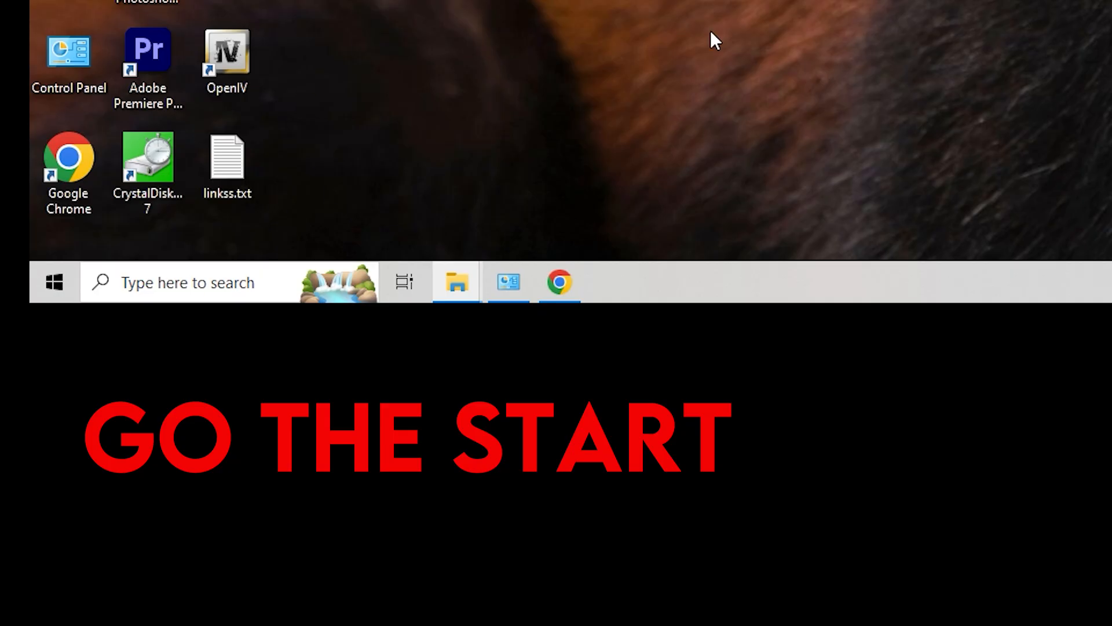
# - Search the Start menu to bring up Windows Security as the top result
pyautogui.click(54, 282)
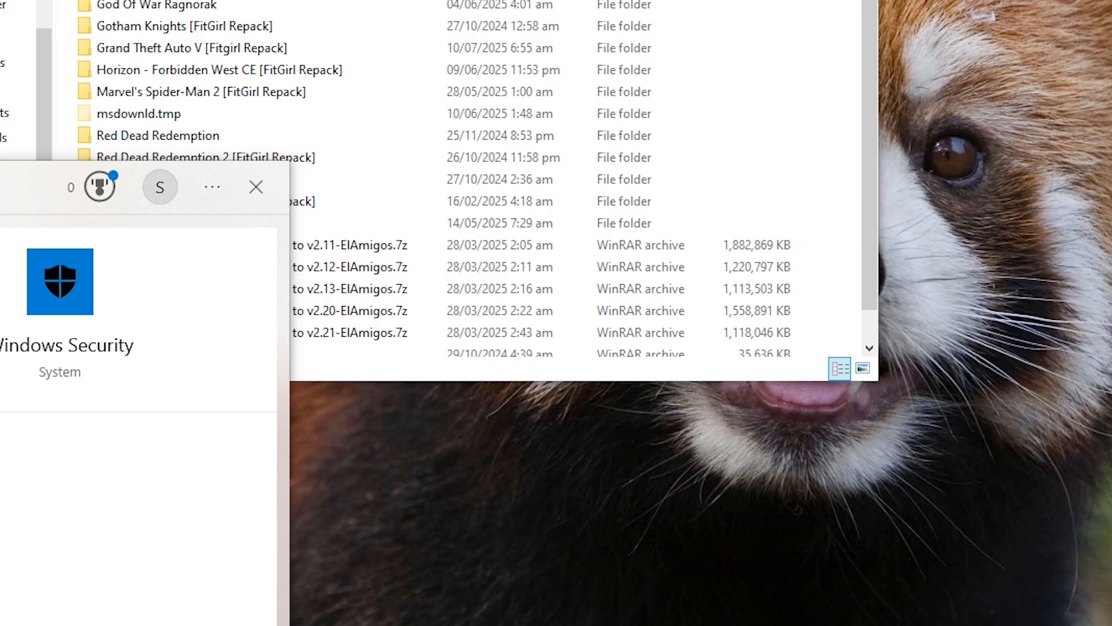
# - Open Windows Security's Virus & threat protection page and its Manage settings section
pyautogui.click(60, 281)
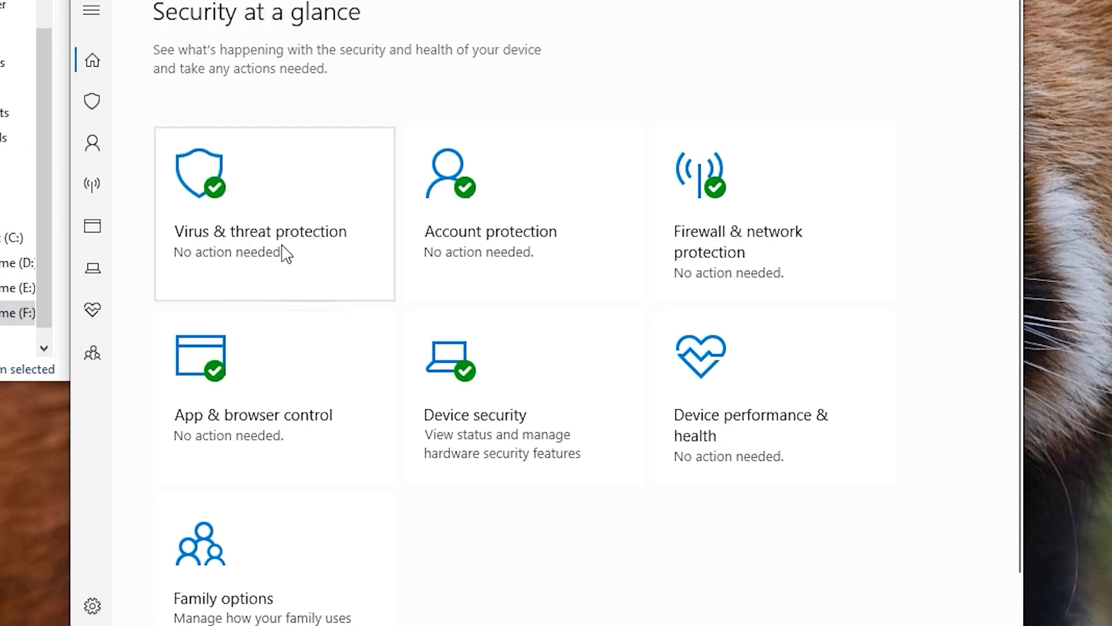
pyautogui.click(259, 232)
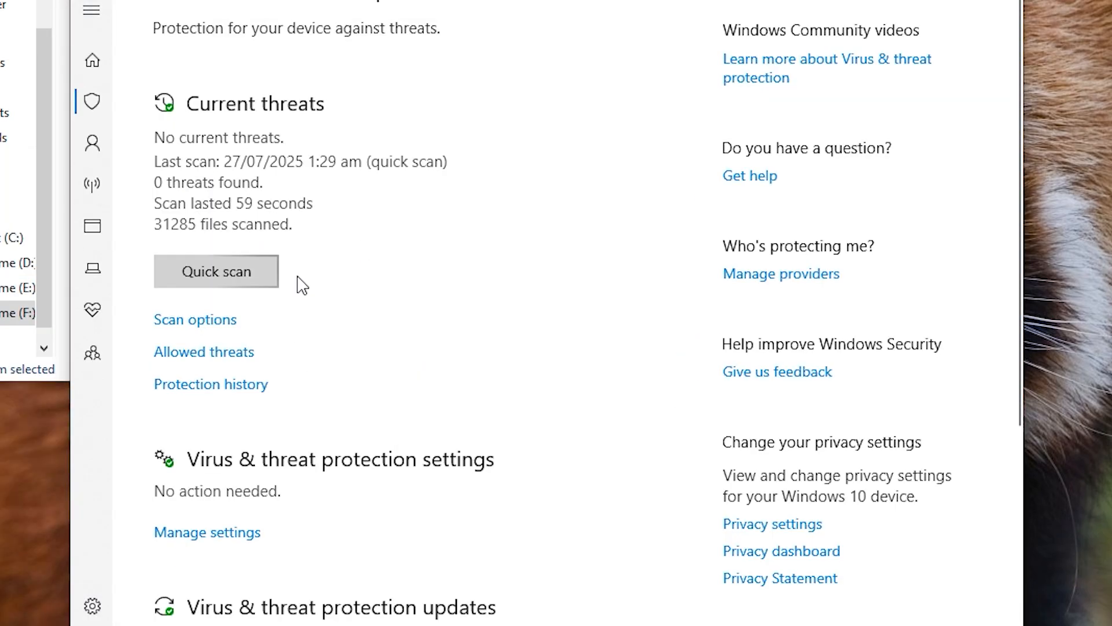
pyautogui.scroll(-3)
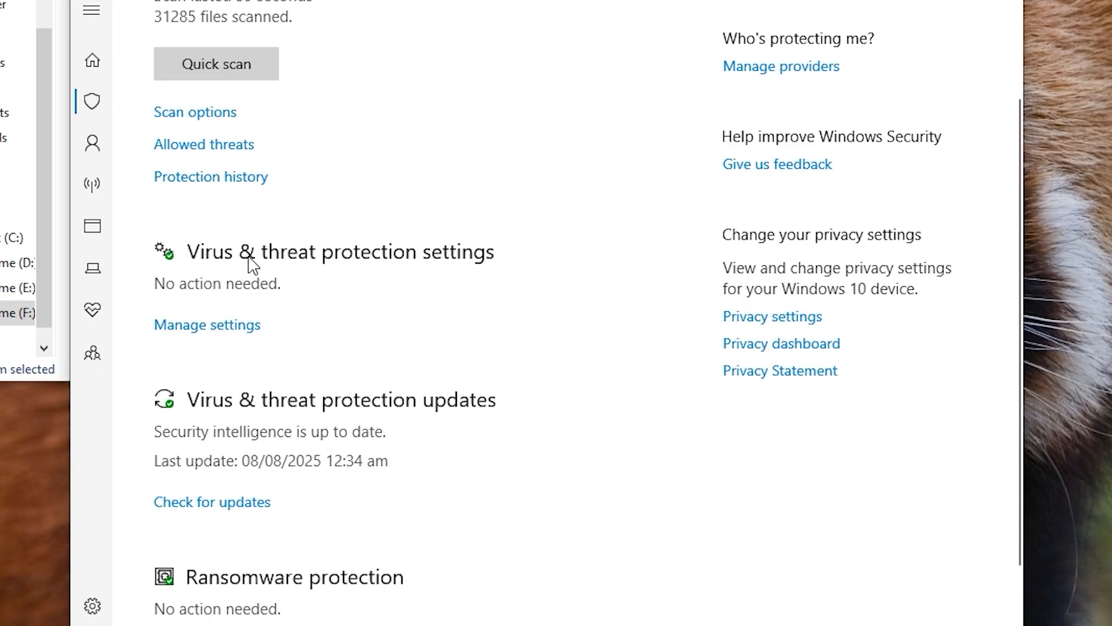
pyautogui.moveTo(208, 325)
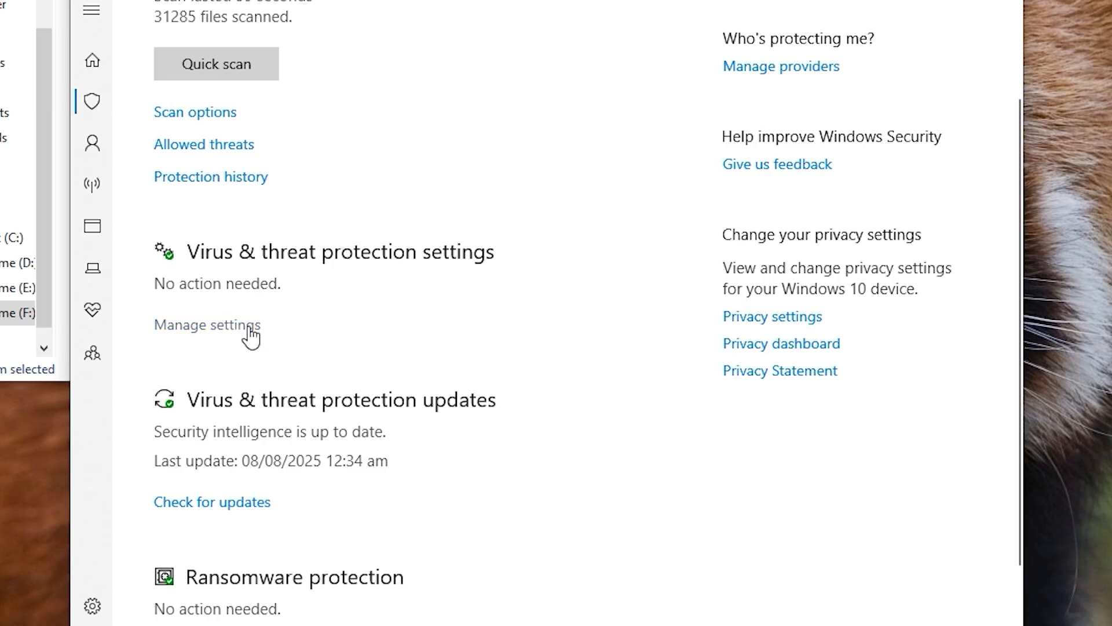
pyautogui.click(206, 325)
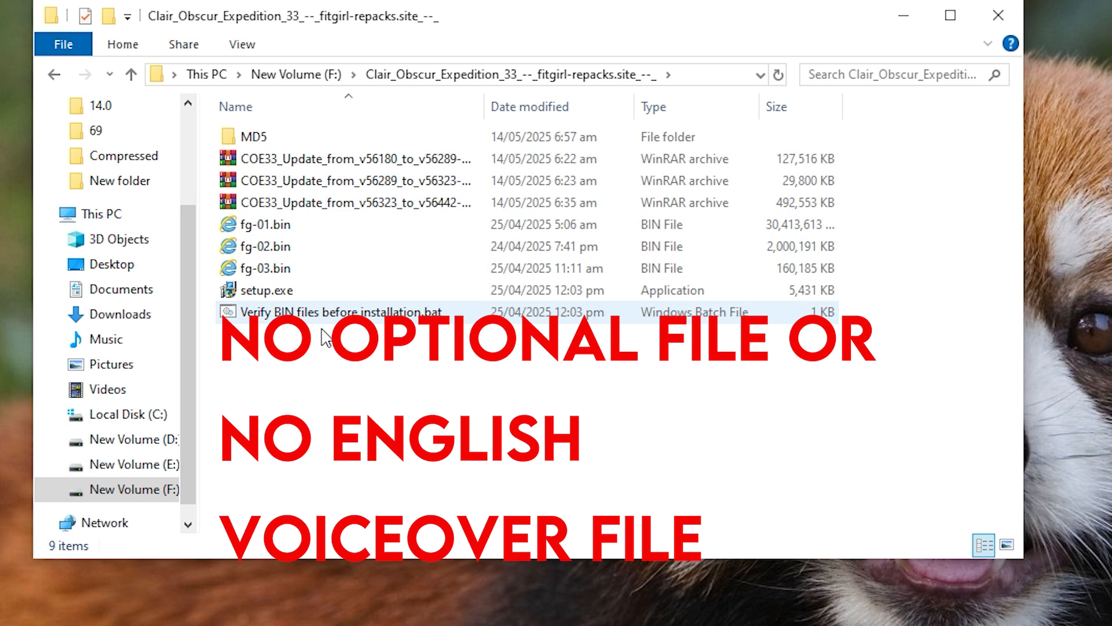
pyautogui.moveTo(277, 268)
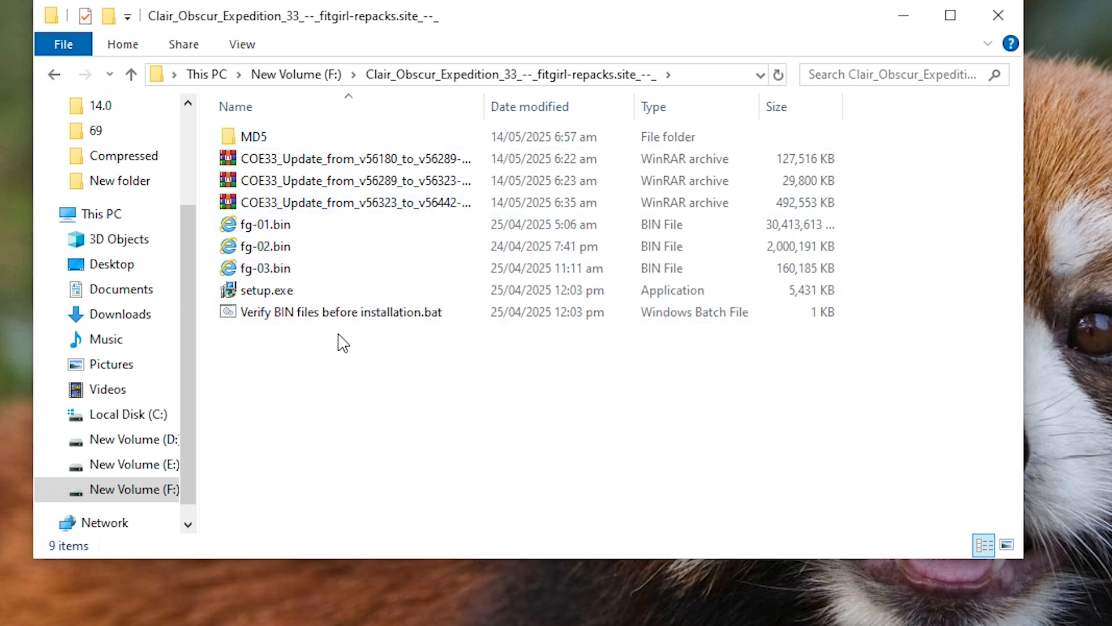
# - Open the Clair_Obscur_Expedition_33 repack folder on drive F:
pyautogui.click(266, 290)
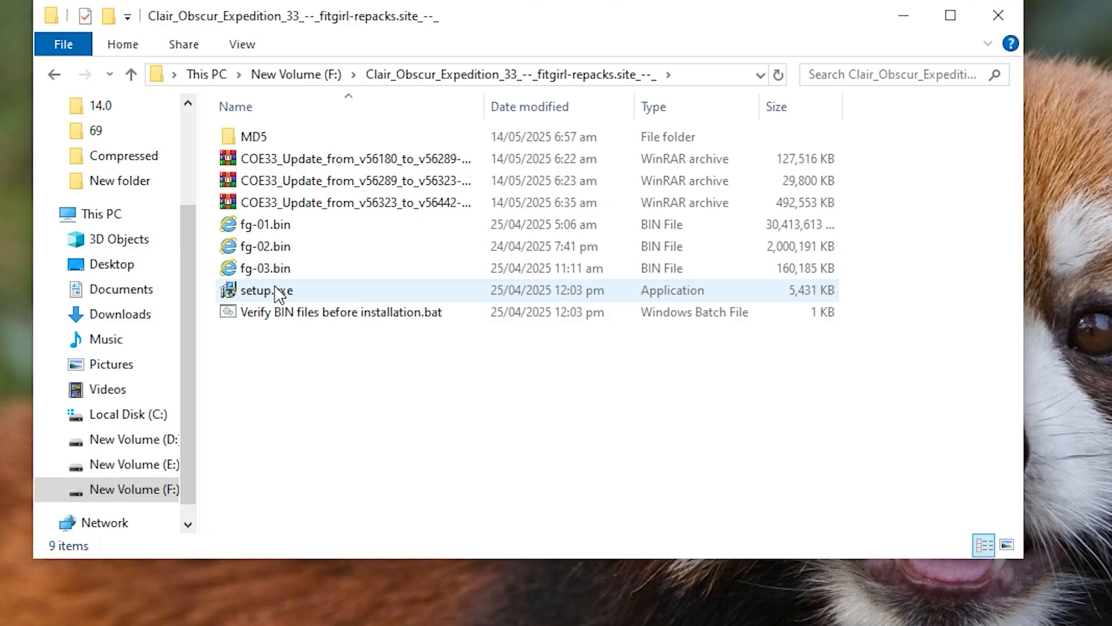
pyautogui.doubleClick(265, 291)
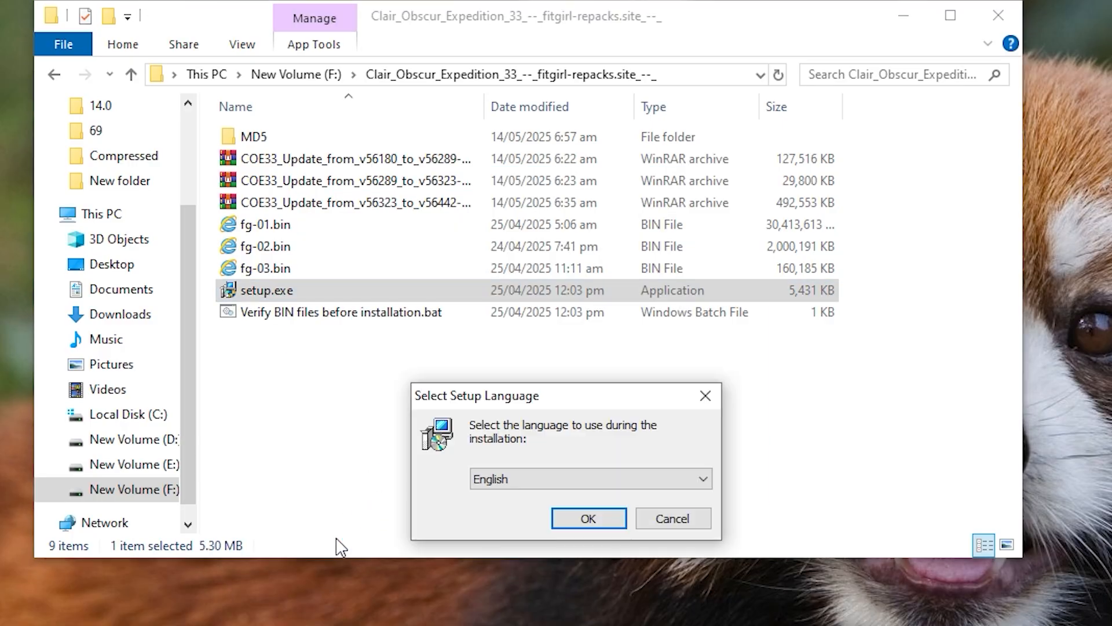
pyautogui.click(588, 518)
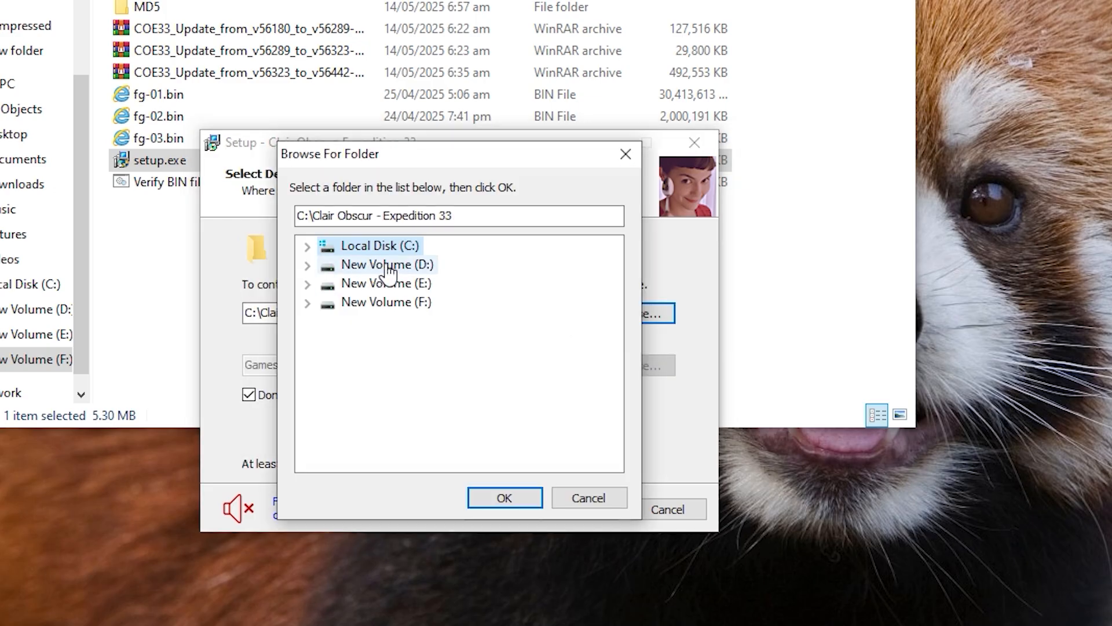
pyautogui.click(504, 497)
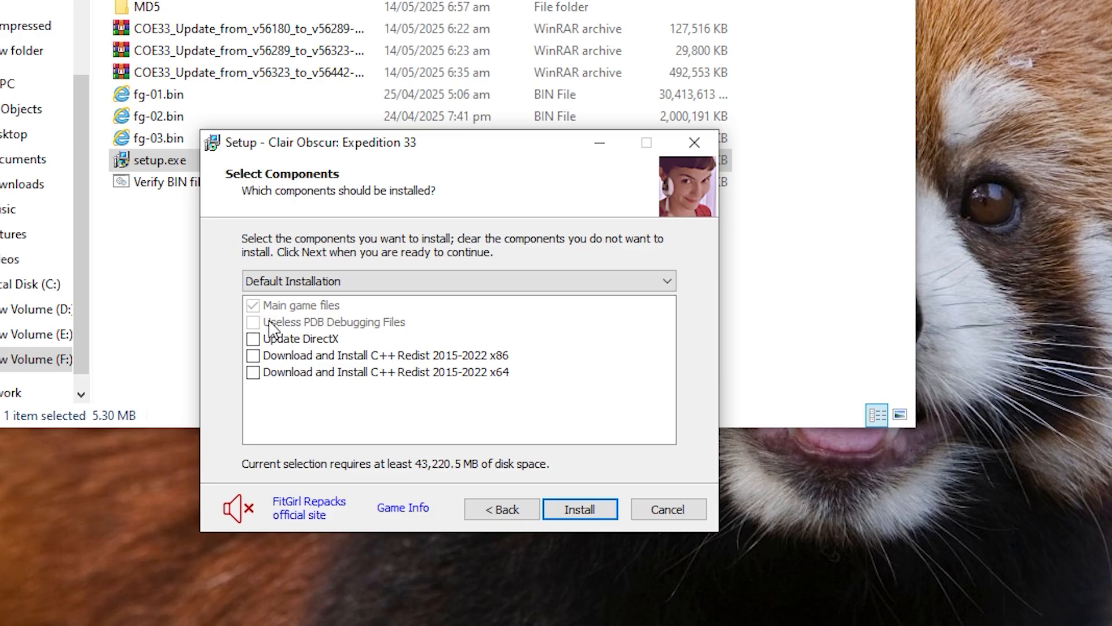
pyautogui.moveTo(238, 335)
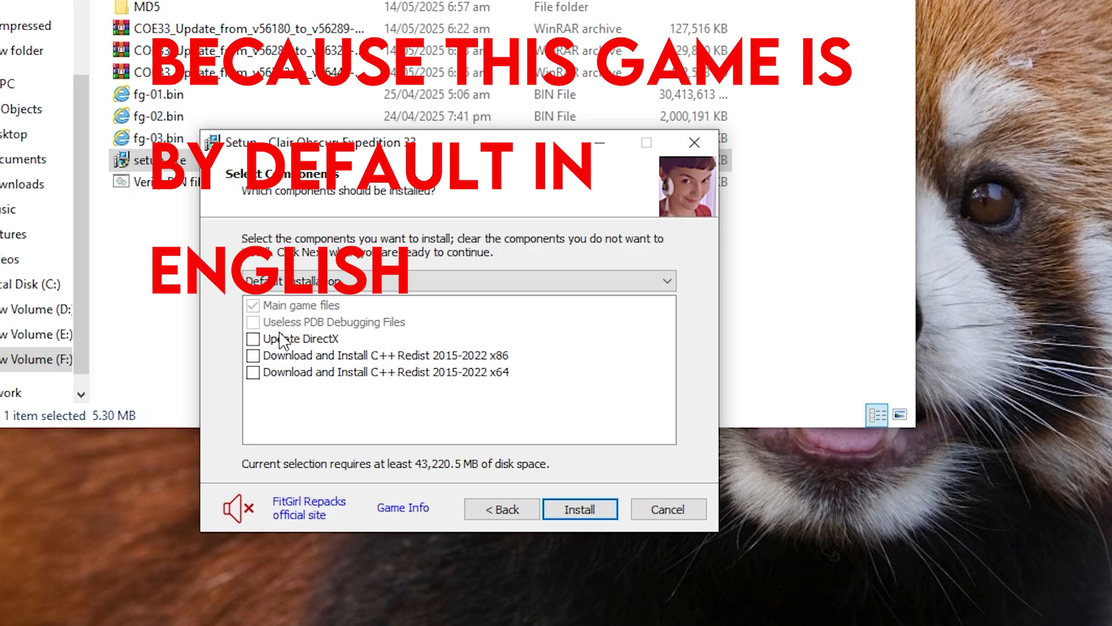
pyautogui.moveTo(258, 323)
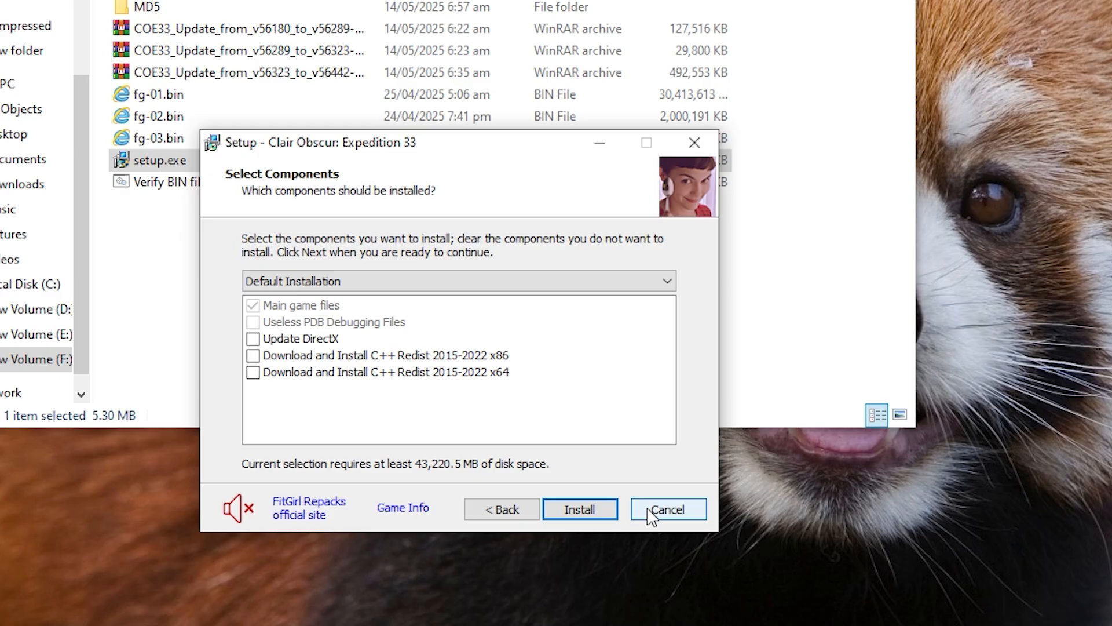
pyautogui.click(666, 509)
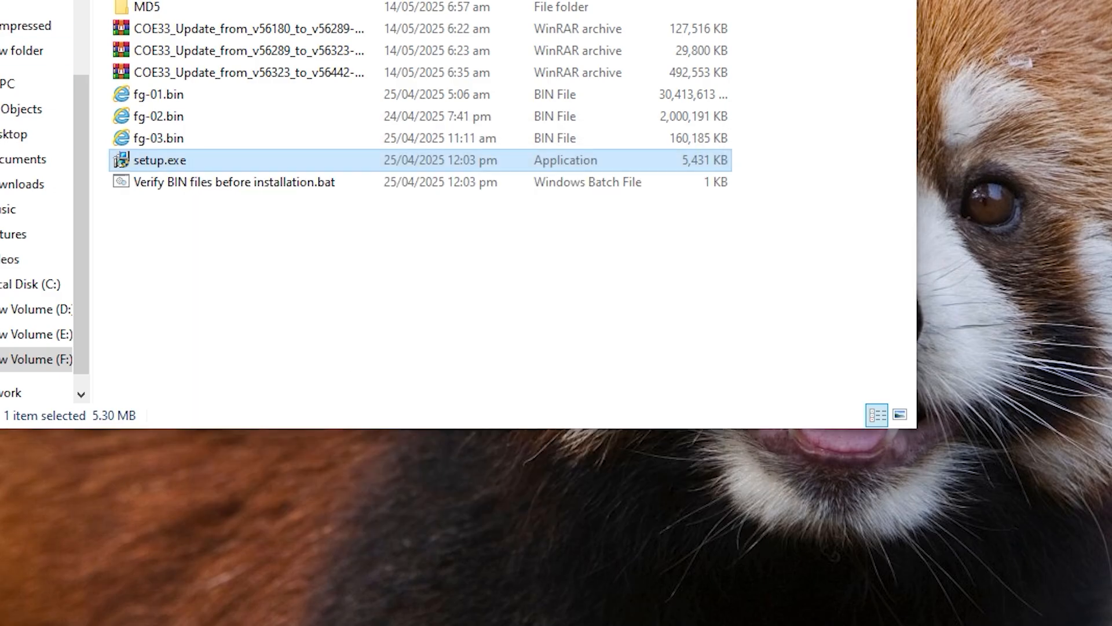
# - Open the Horizon - Forbidden West CE repack folder and select setup-FIXED.exe
pyautogui.scroll(-3)
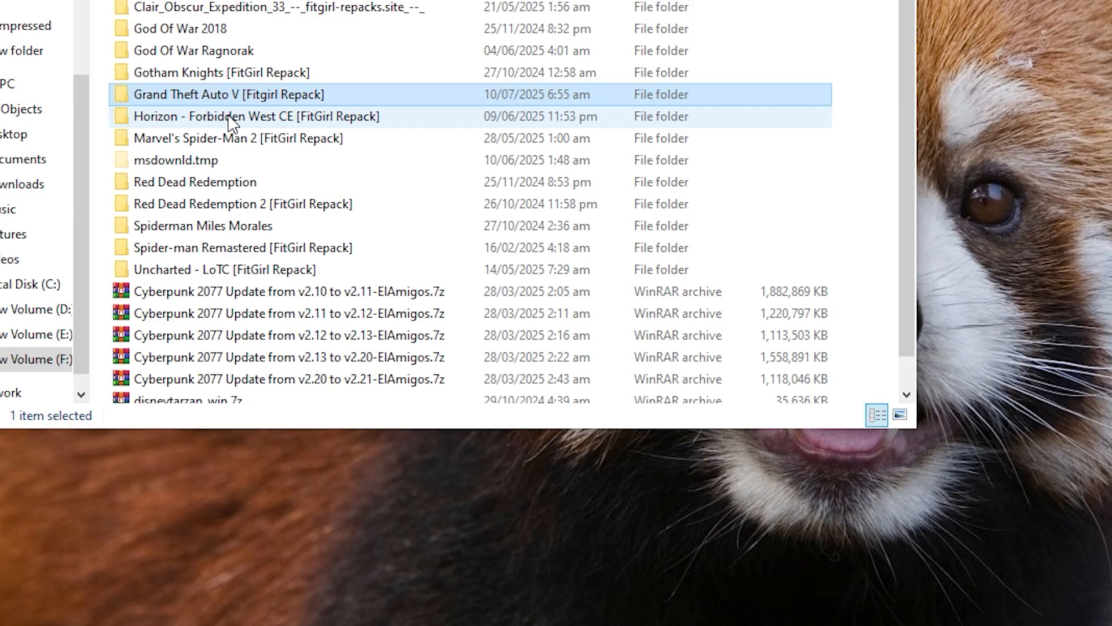
pyautogui.doubleClick(229, 95)
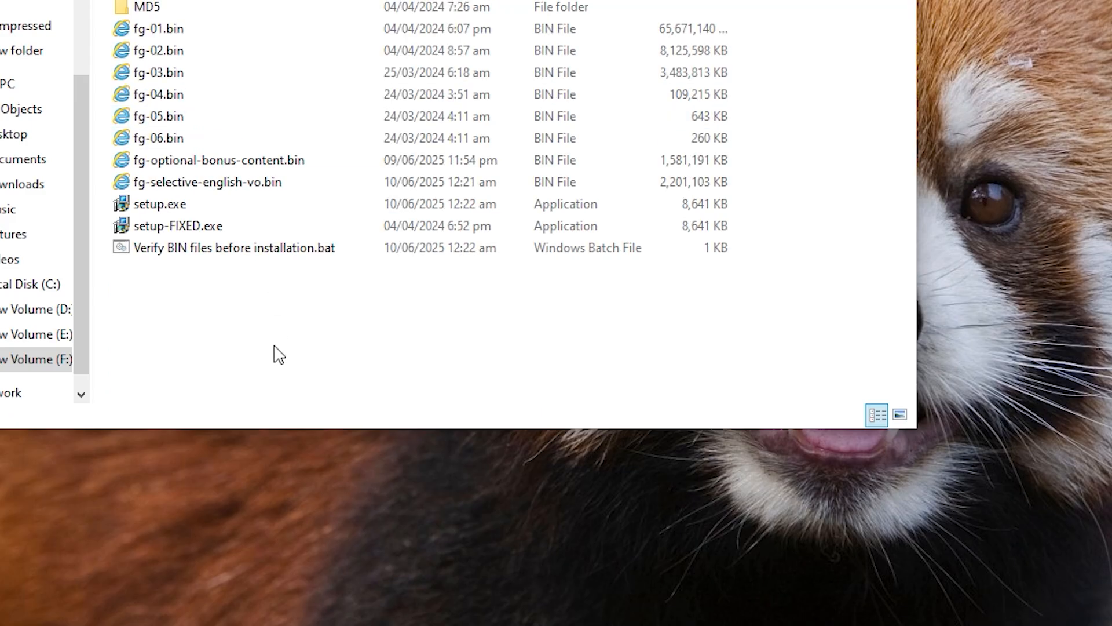
pyautogui.click(177, 225)
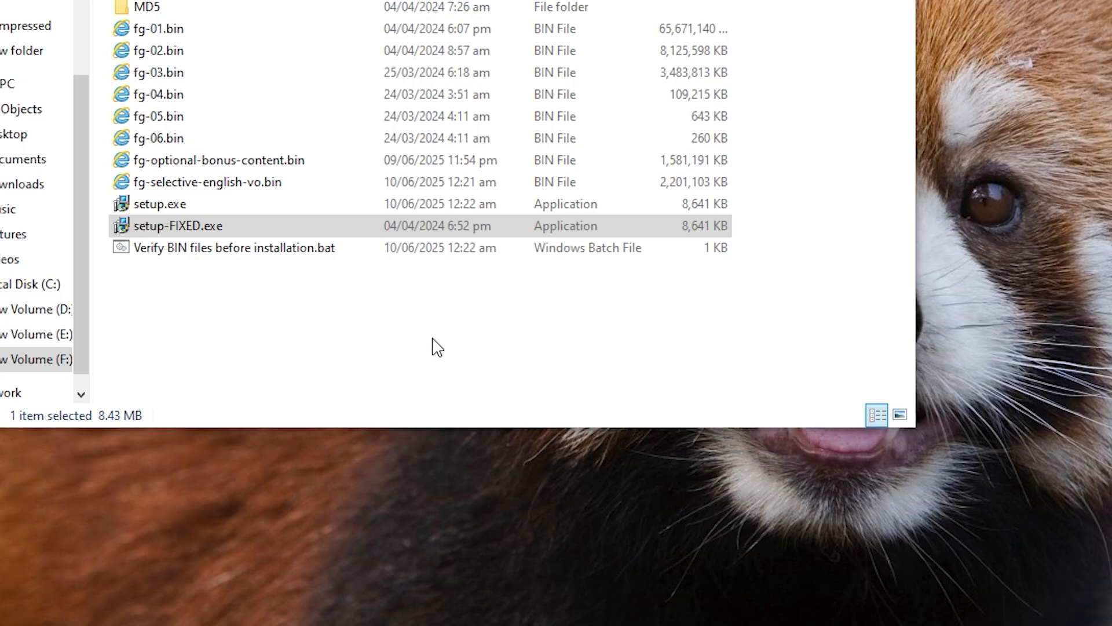
# - Launch setup-FIXED.exe and untick English voiceover on Select Components
pyautogui.doubleClick(177, 225)
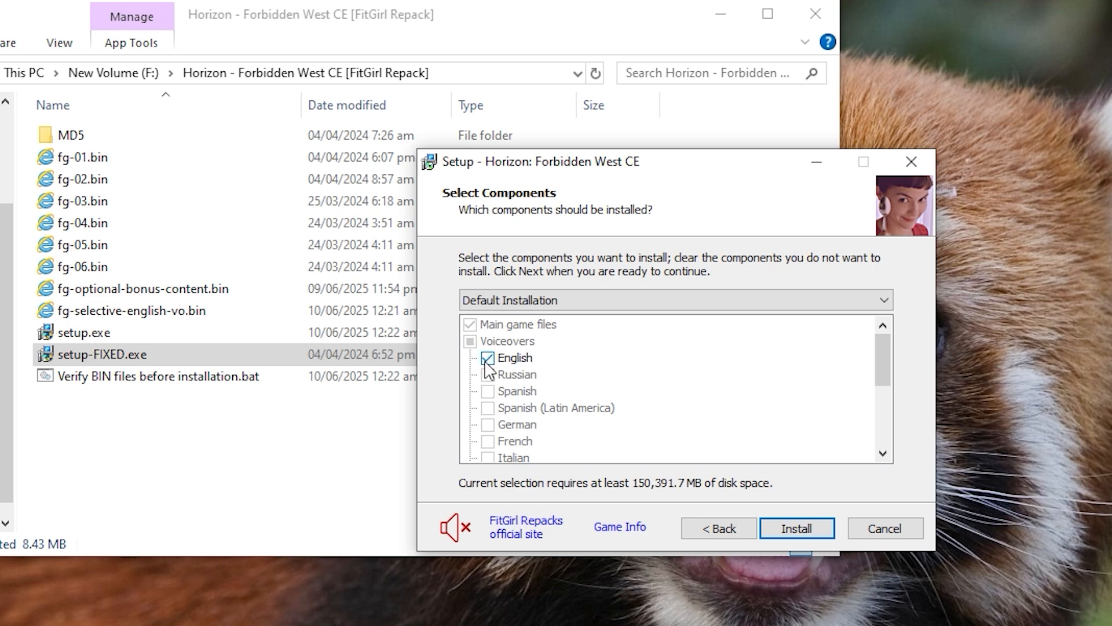
pyautogui.click(487, 357)
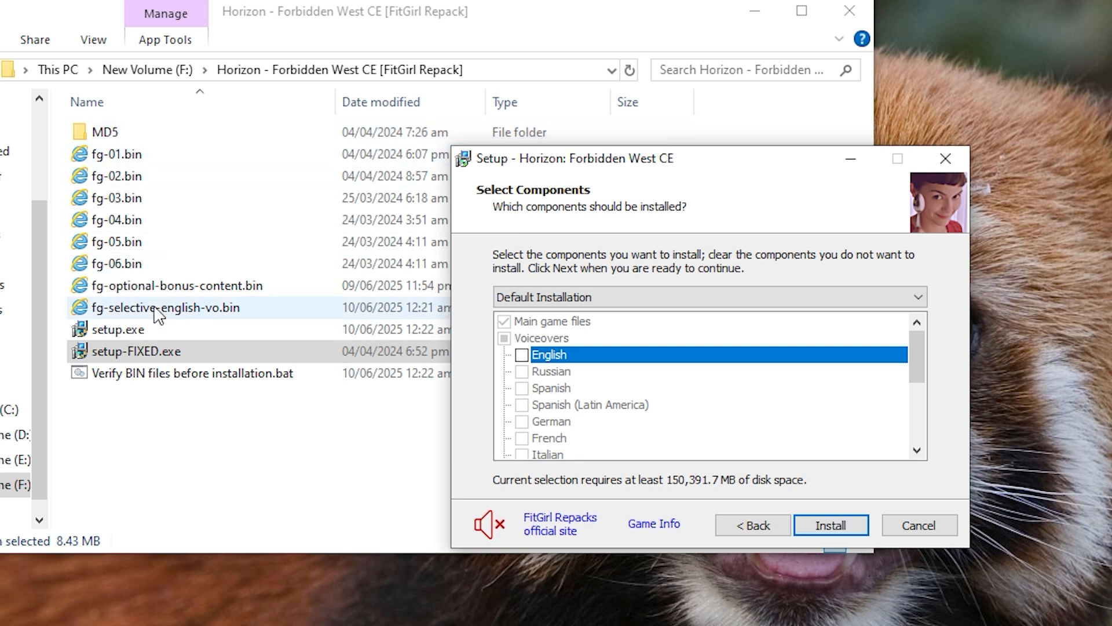
pyautogui.moveTo(255, 319)
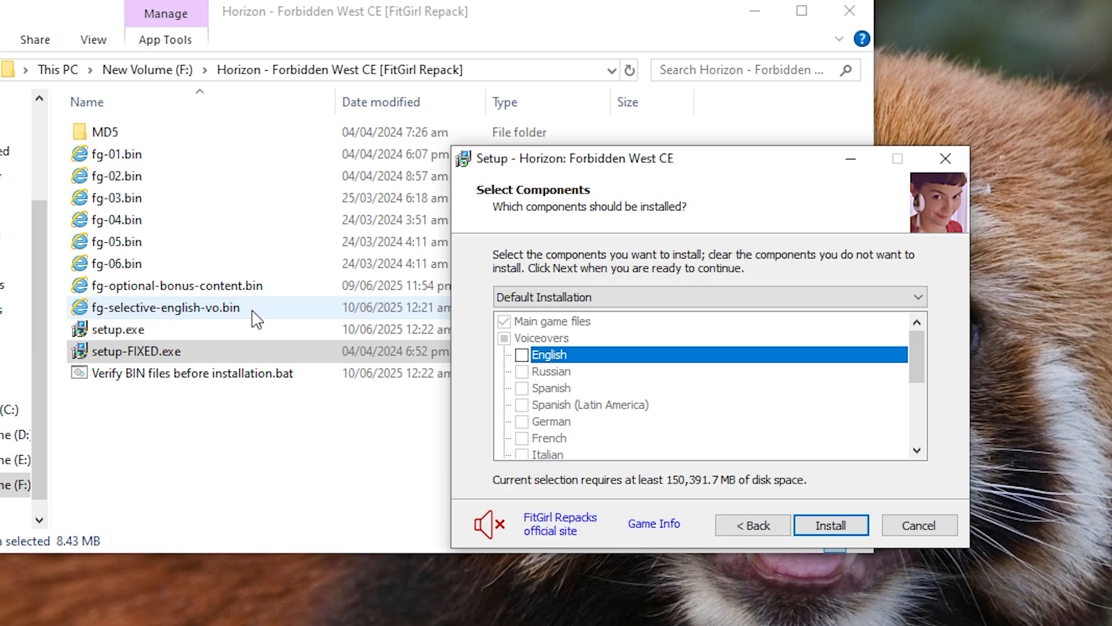
# - Untick Update DirectX and the C++ redistributables, then cancel the Horizon installation
pyautogui.click(522, 355)
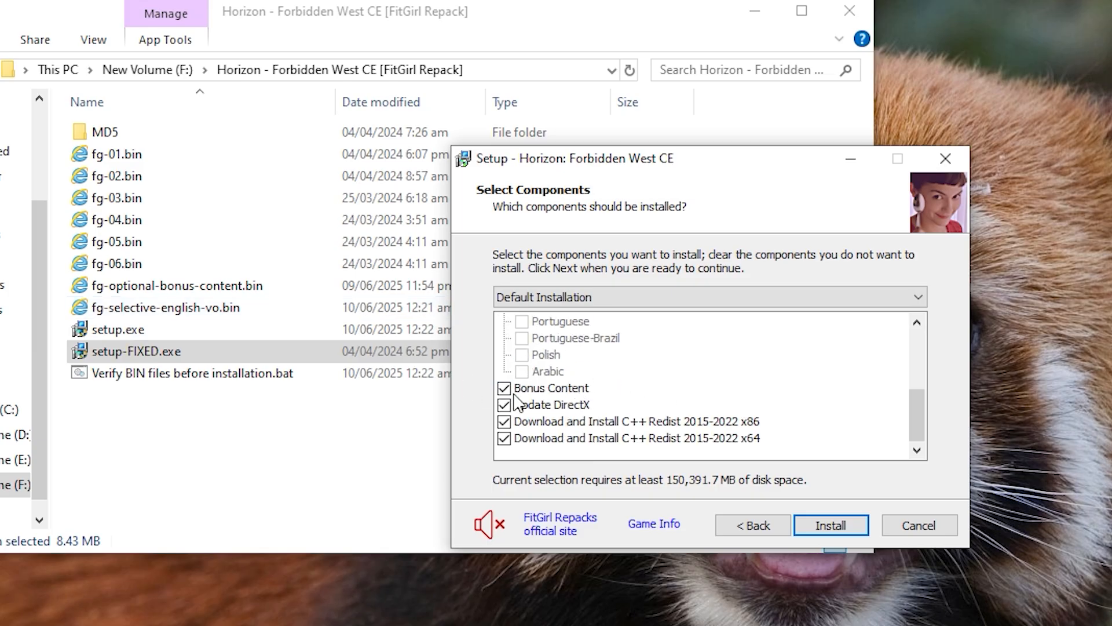
pyautogui.click(505, 404)
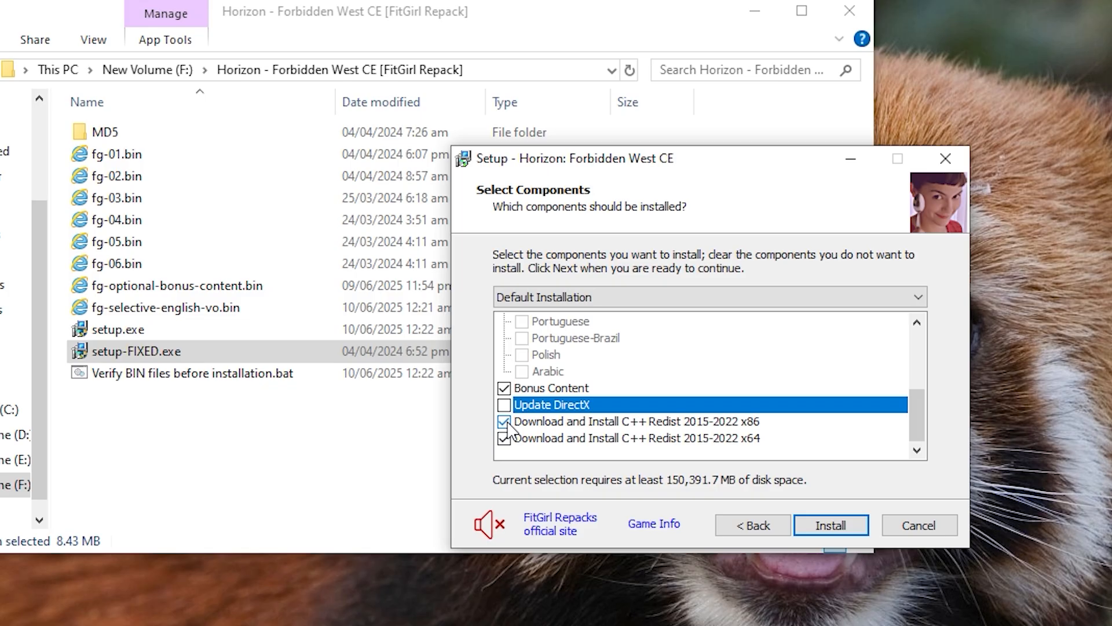
pyautogui.click(505, 421)
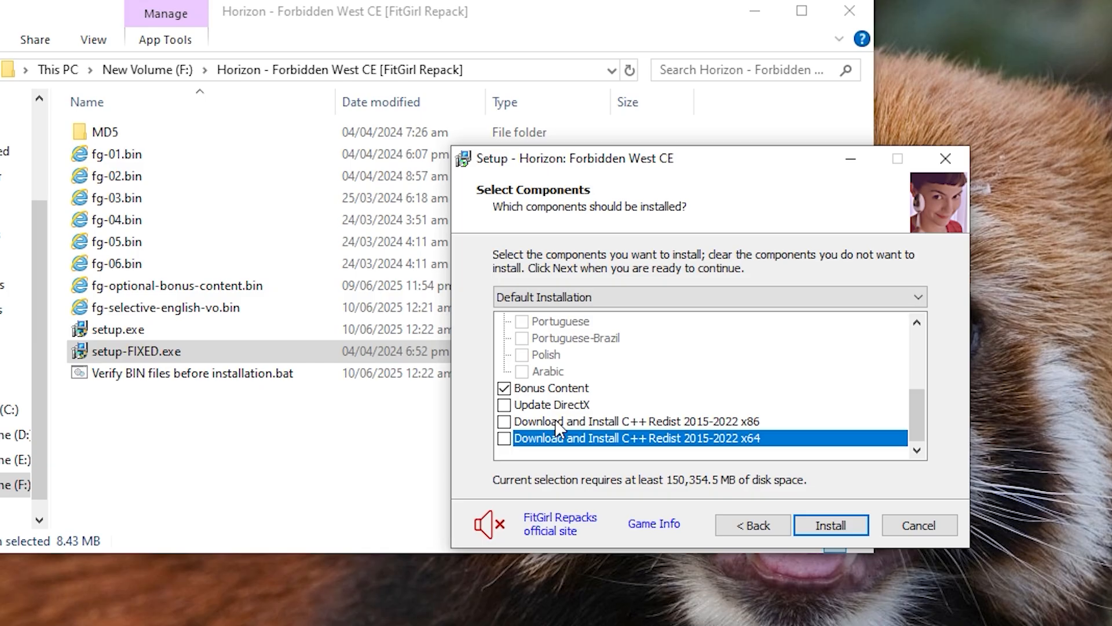
pyautogui.moveTo(595, 432)
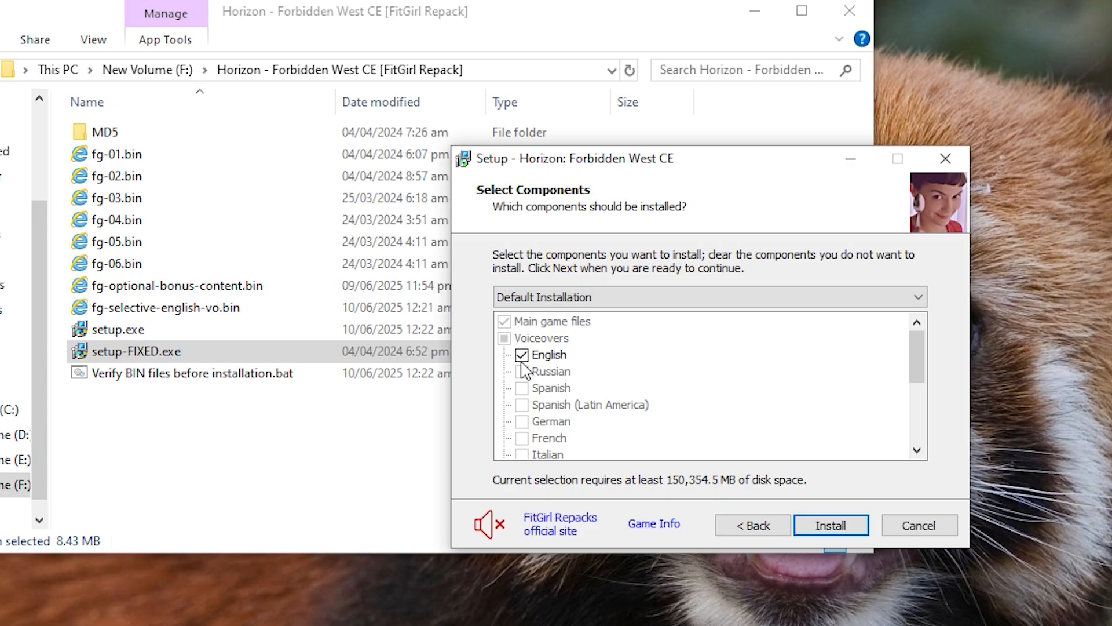
pyautogui.click(918, 525)
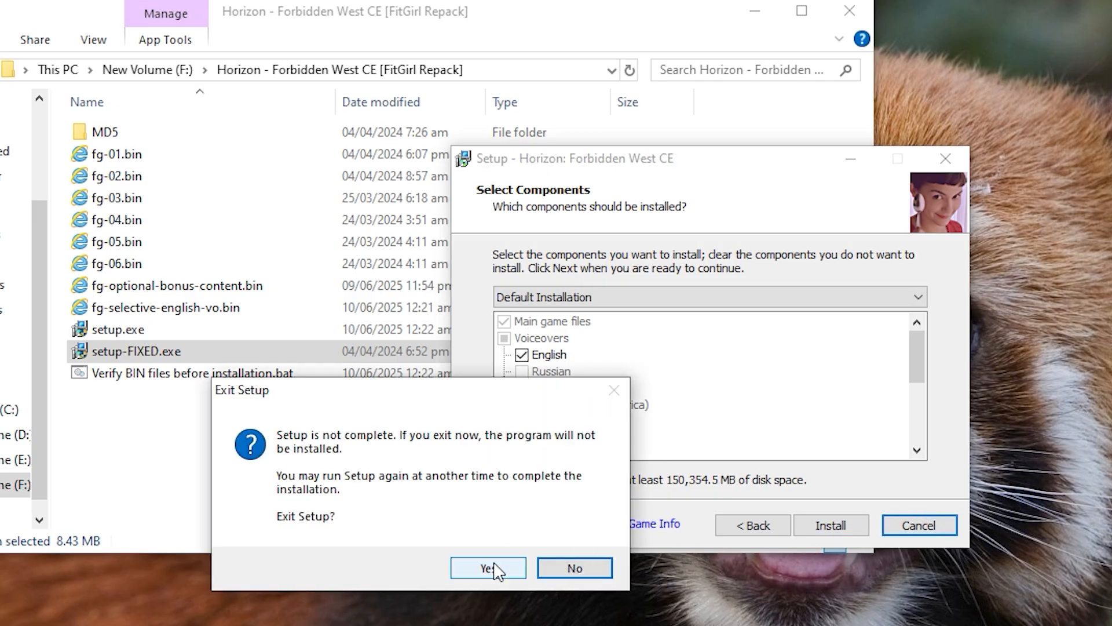
# - Quit the Horizon installer and select setup.exe in the Grand Theft Auto V repack folder
pyautogui.click(487, 568)
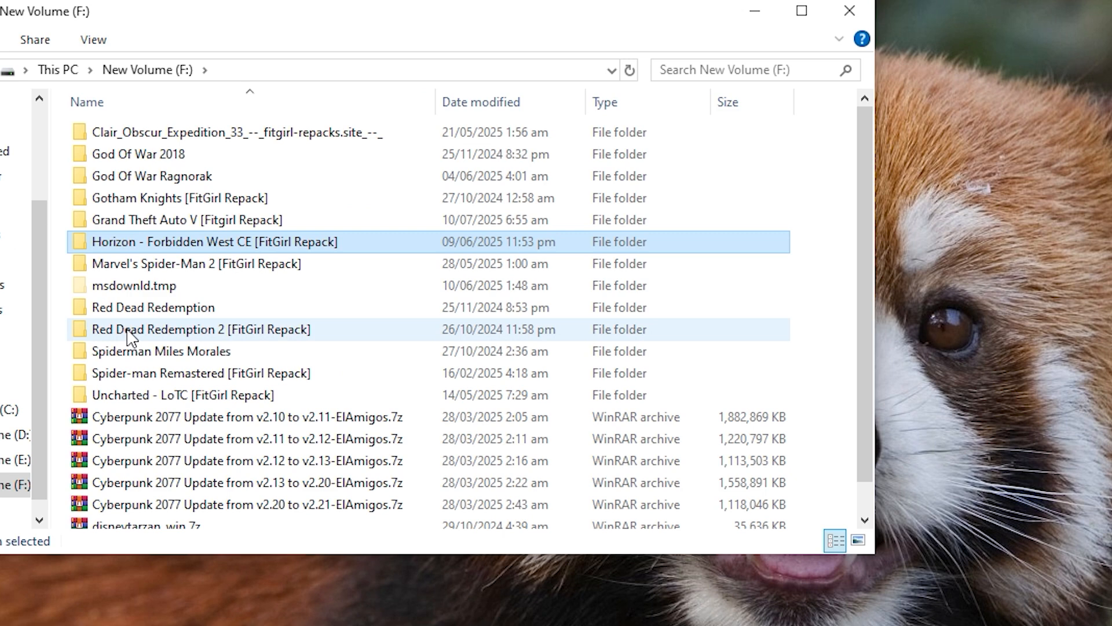
pyautogui.doubleClick(187, 219)
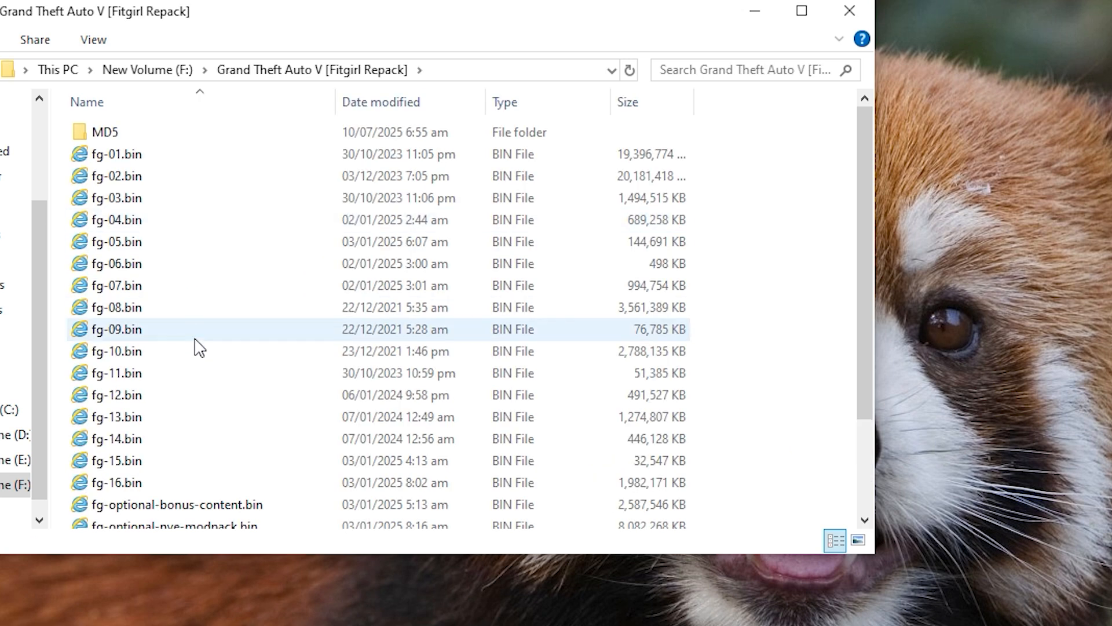
pyautogui.scroll(-3)
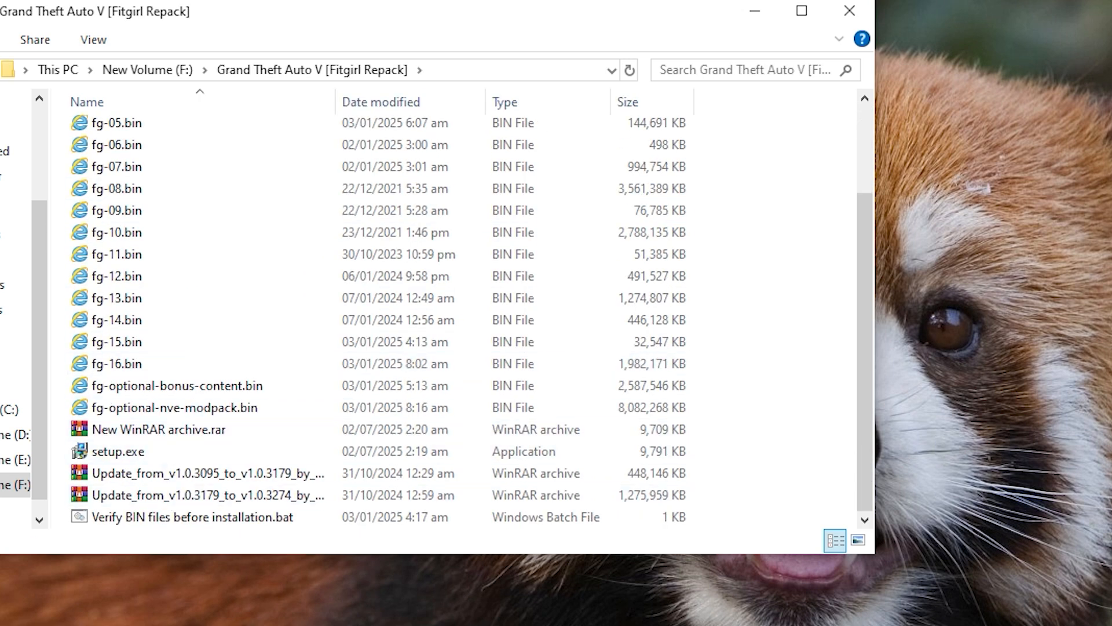
pyautogui.click(118, 451)
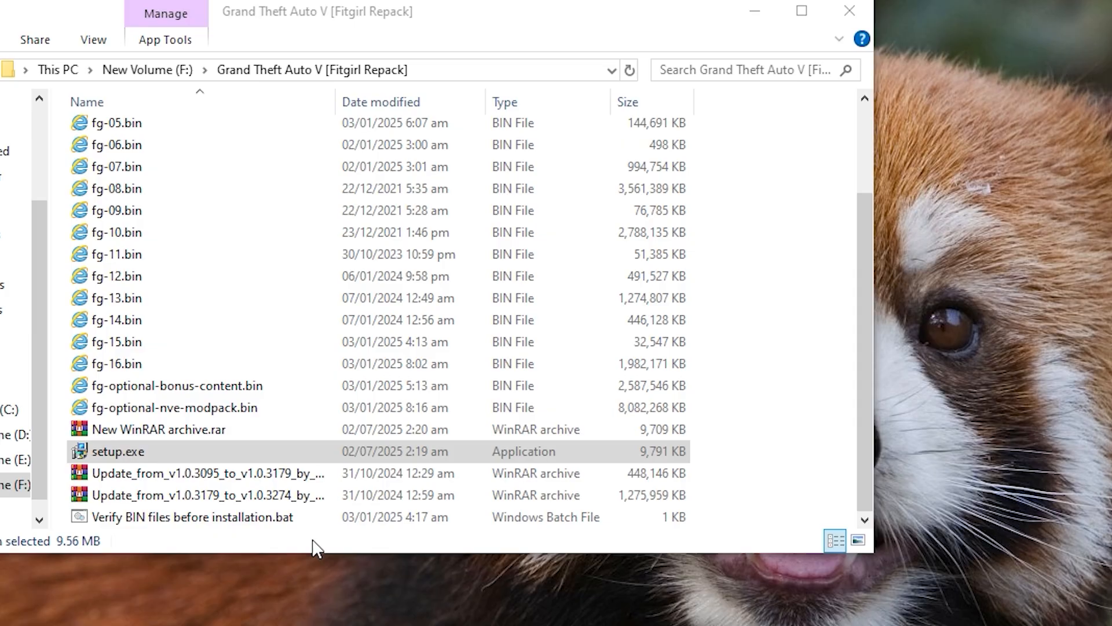
# - Launch GTA V setup.exe, accept the destination, and adjust component checkboxes
pyautogui.doubleClick(118, 451)
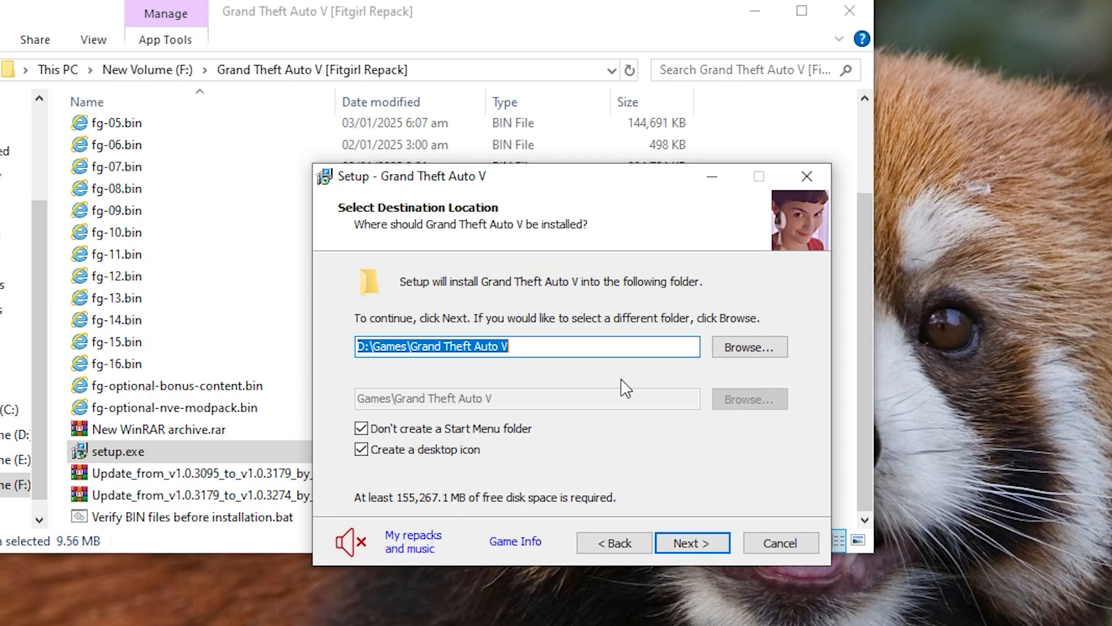
pyautogui.click(691, 542)
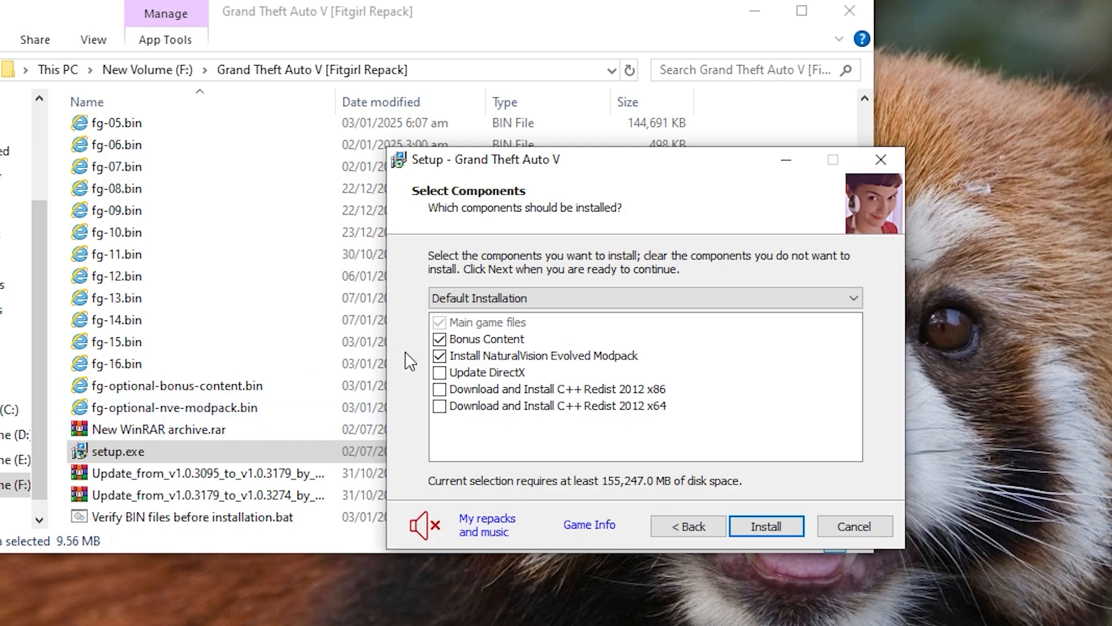
pyautogui.moveTo(465, 329)
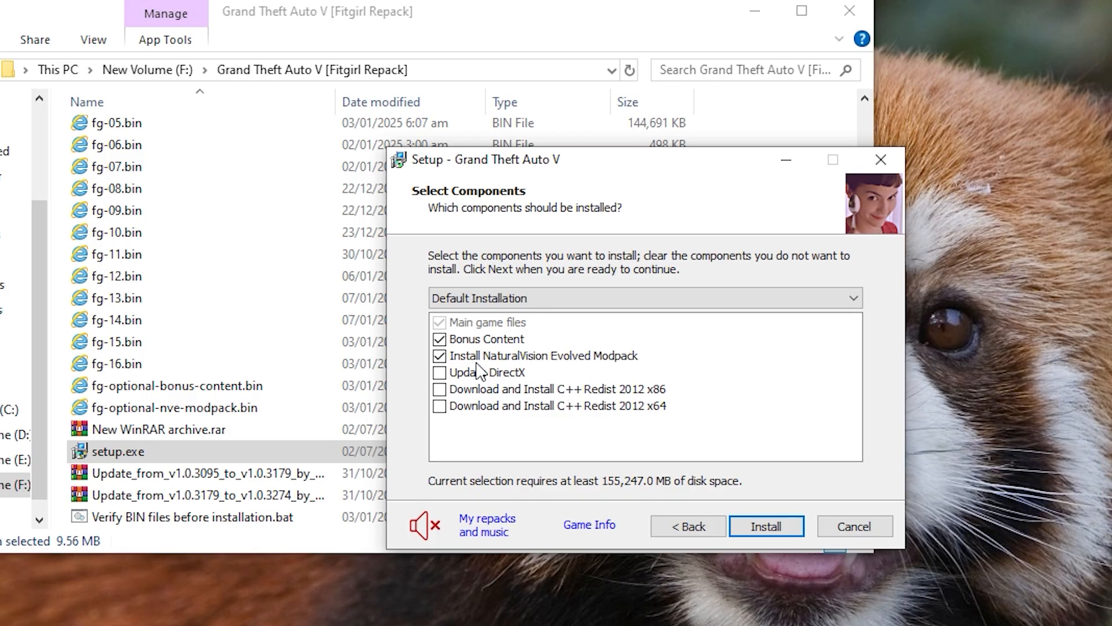
pyautogui.moveTo(562, 366)
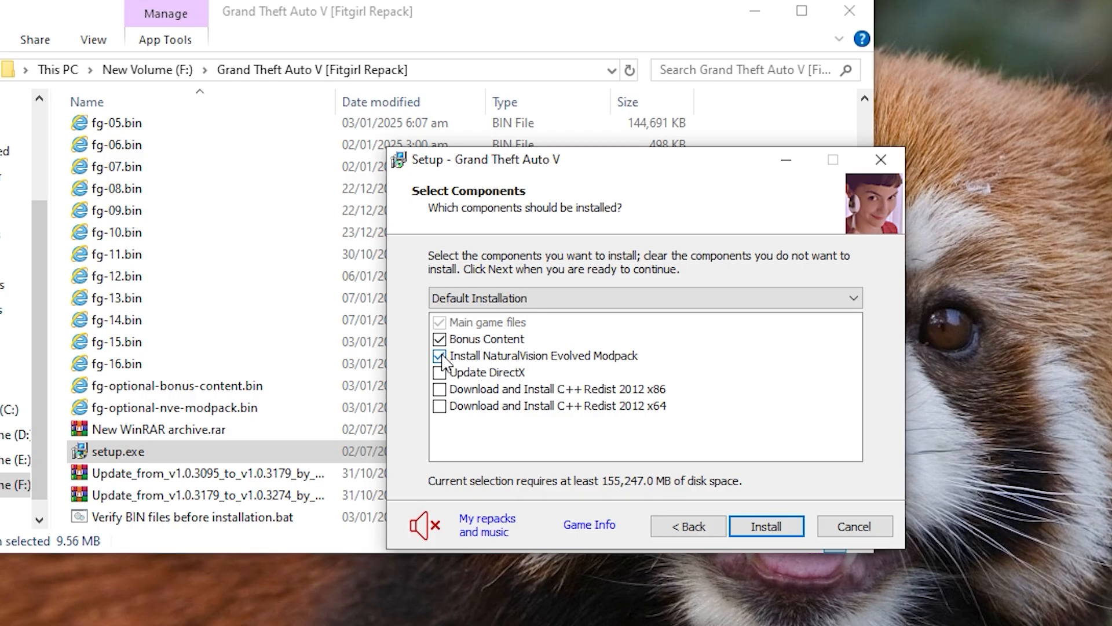
pyautogui.click(439, 355)
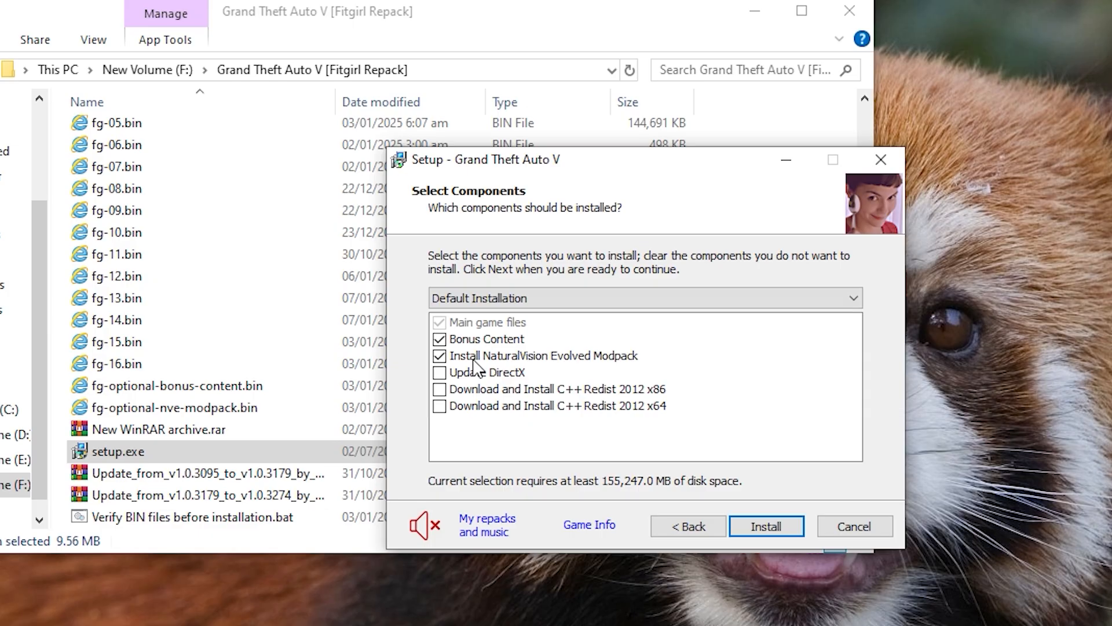
pyautogui.moveTo(475, 369)
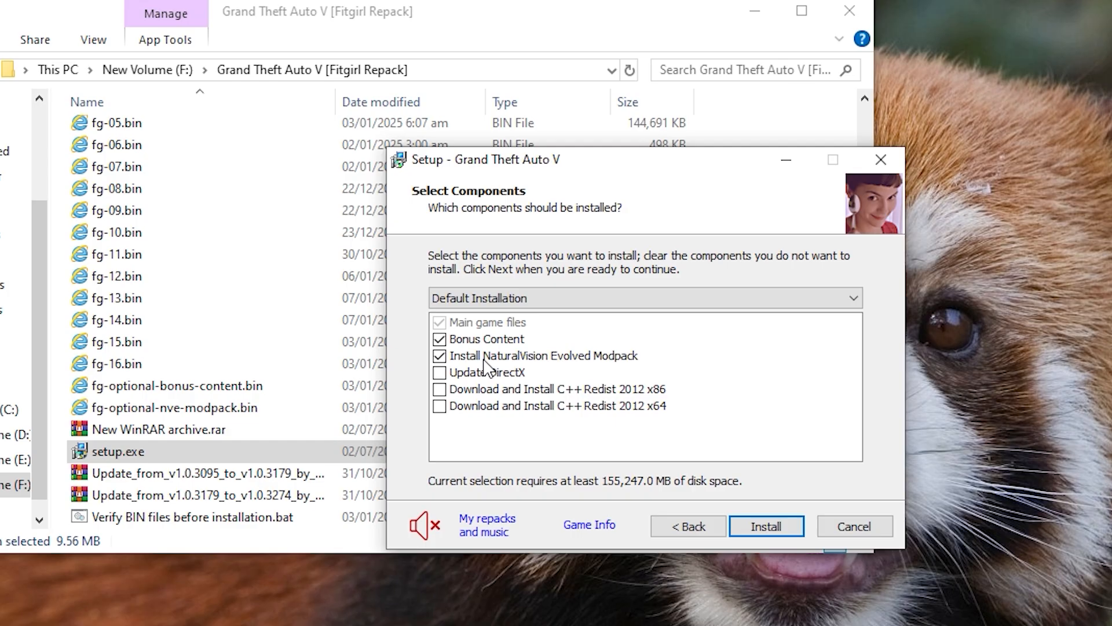
pyautogui.moveTo(454, 366)
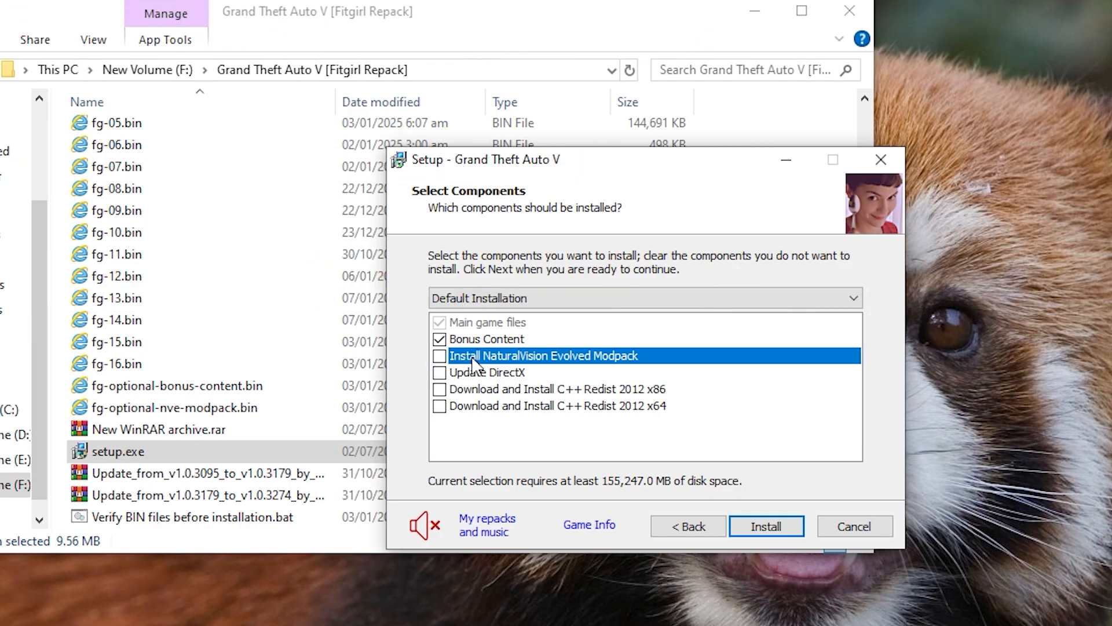
pyautogui.moveTo(465, 360)
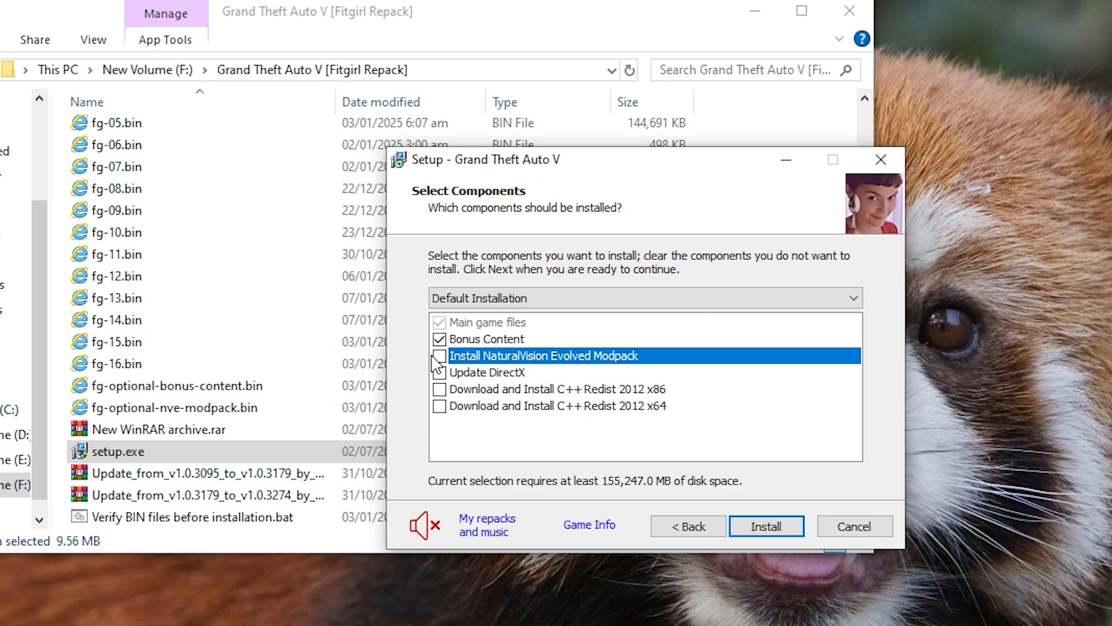
pyautogui.click(439, 356)
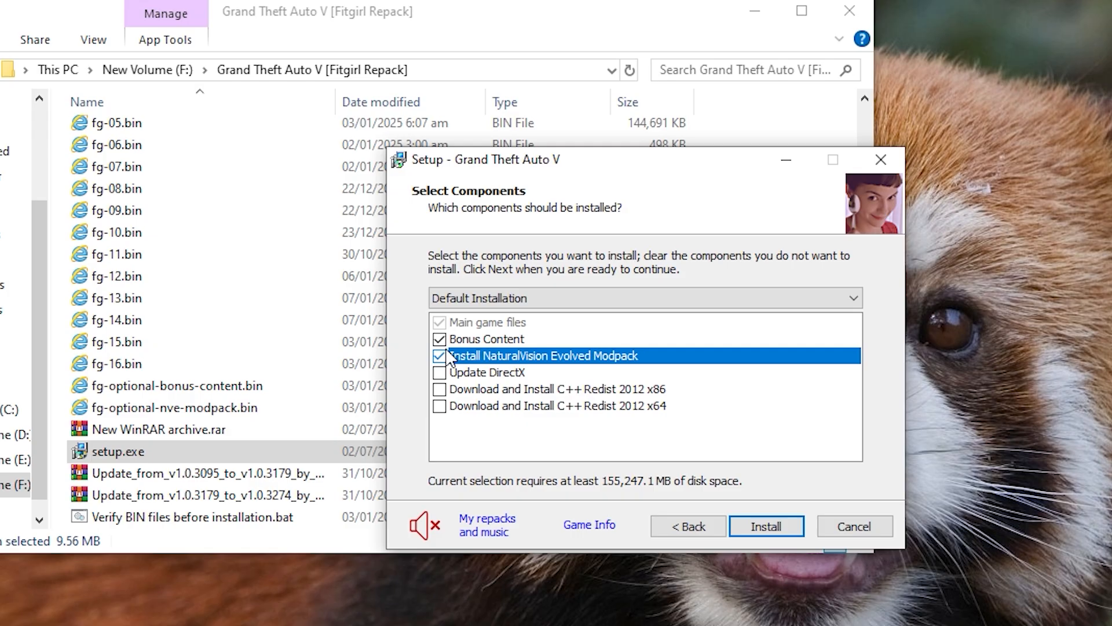
pyautogui.click(439, 355)
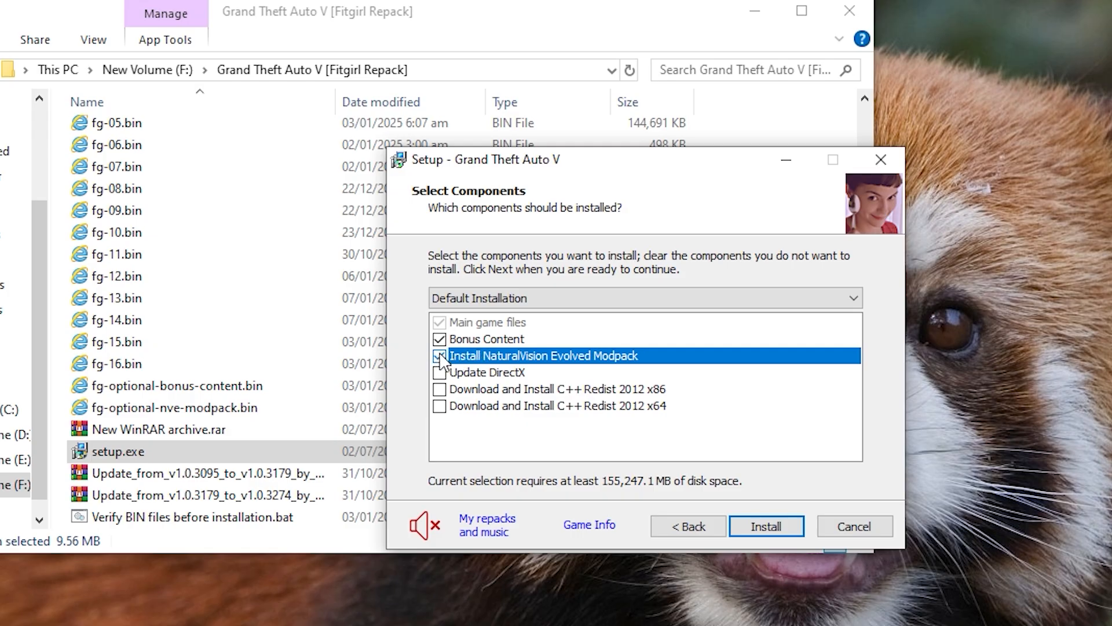
pyautogui.click(440, 355)
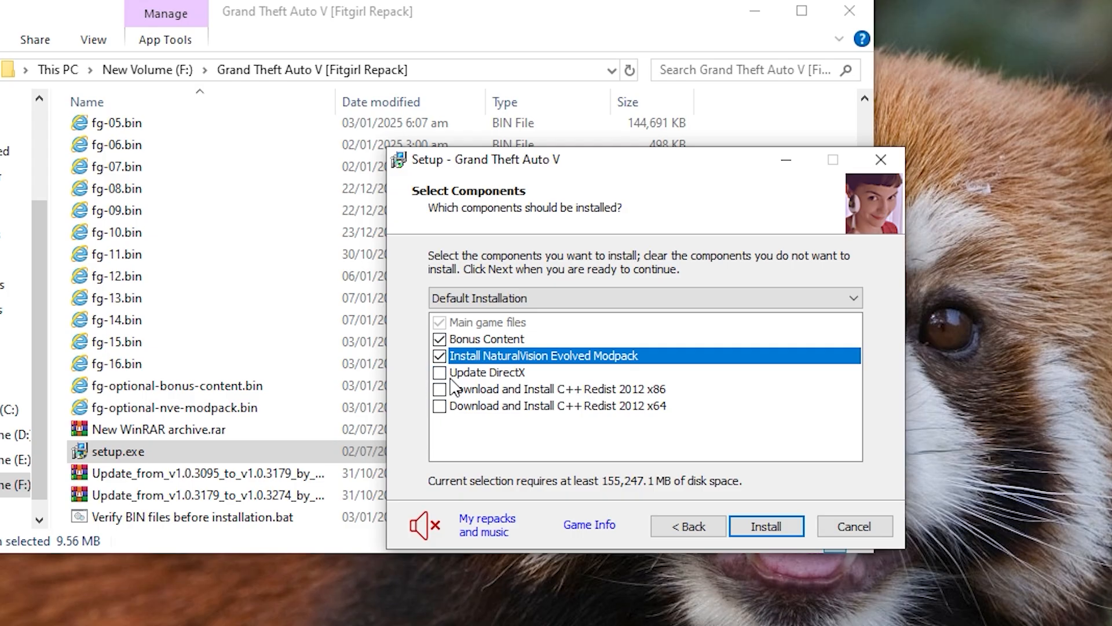
pyautogui.click(439, 355)
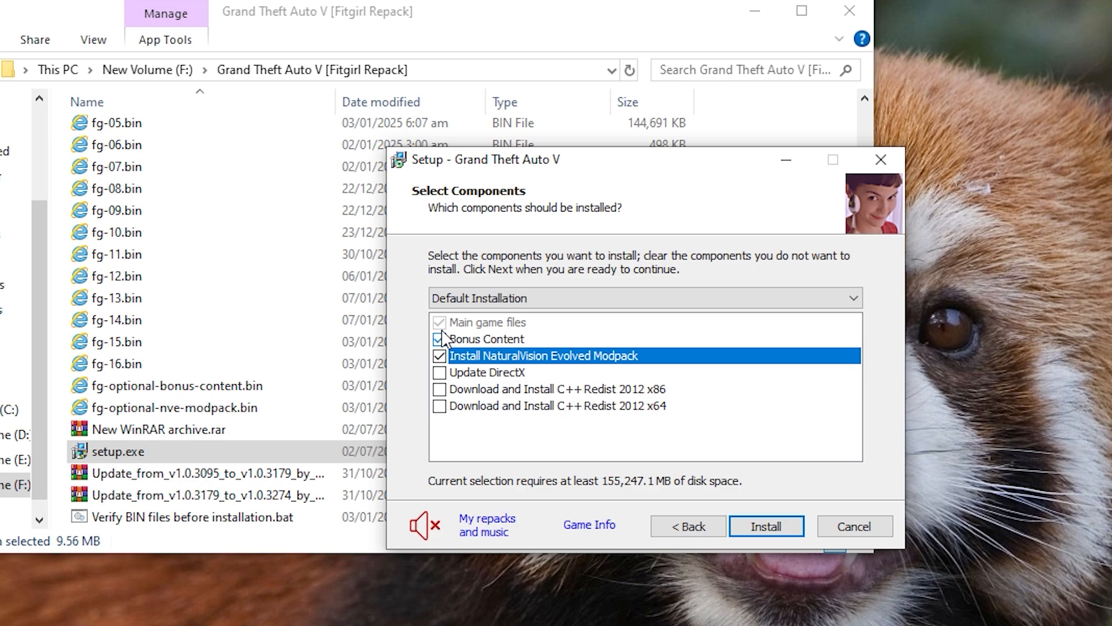
pyautogui.click(440, 338)
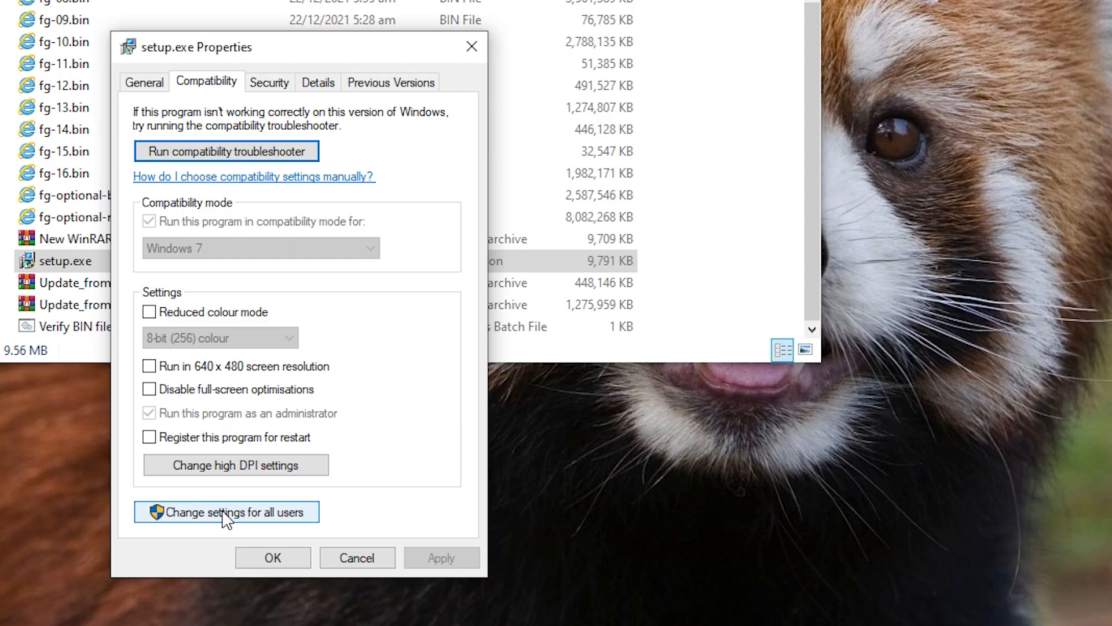
# - Confirm all-users compatibility settings and review Administrators and Authenticated Users permissions for setup.exe
pyautogui.click(227, 511)
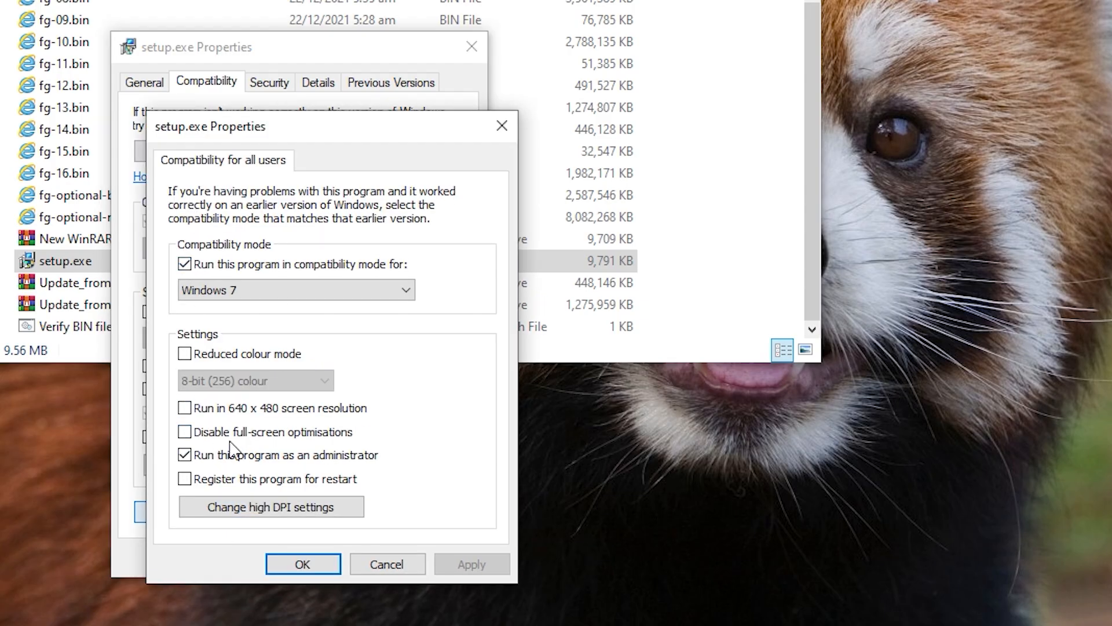
pyautogui.click(270, 506)
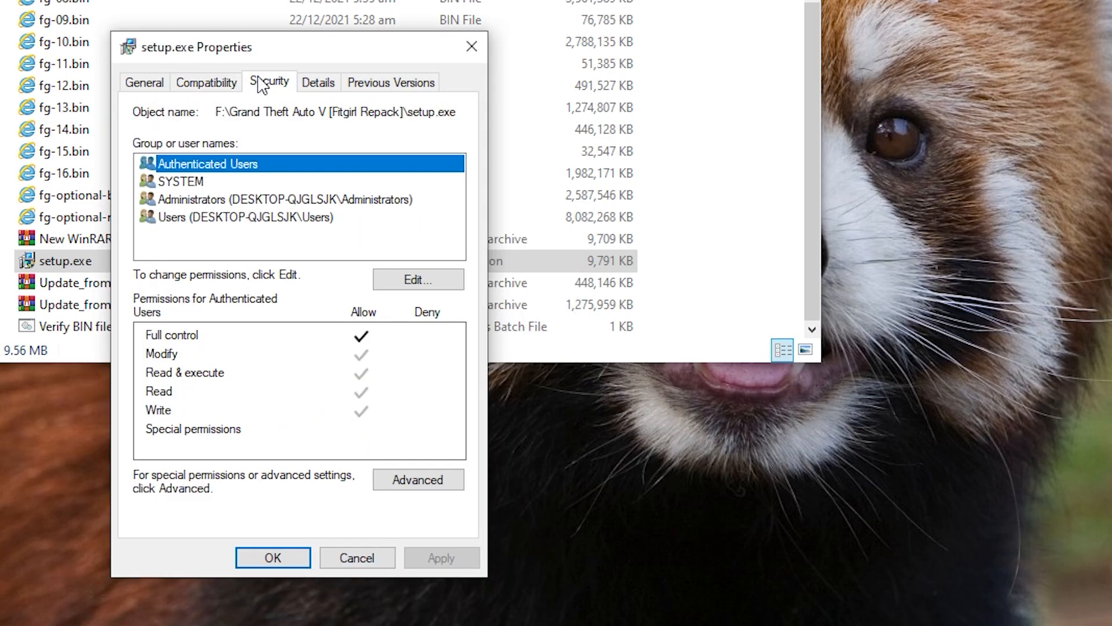
pyautogui.click(417, 279)
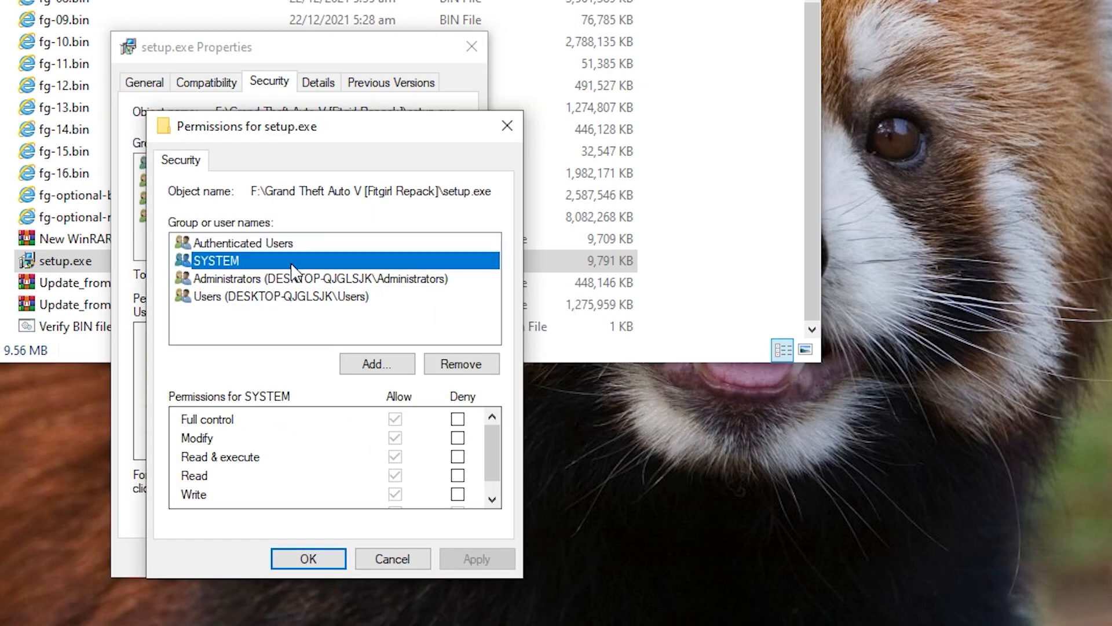
pyautogui.click(284, 297)
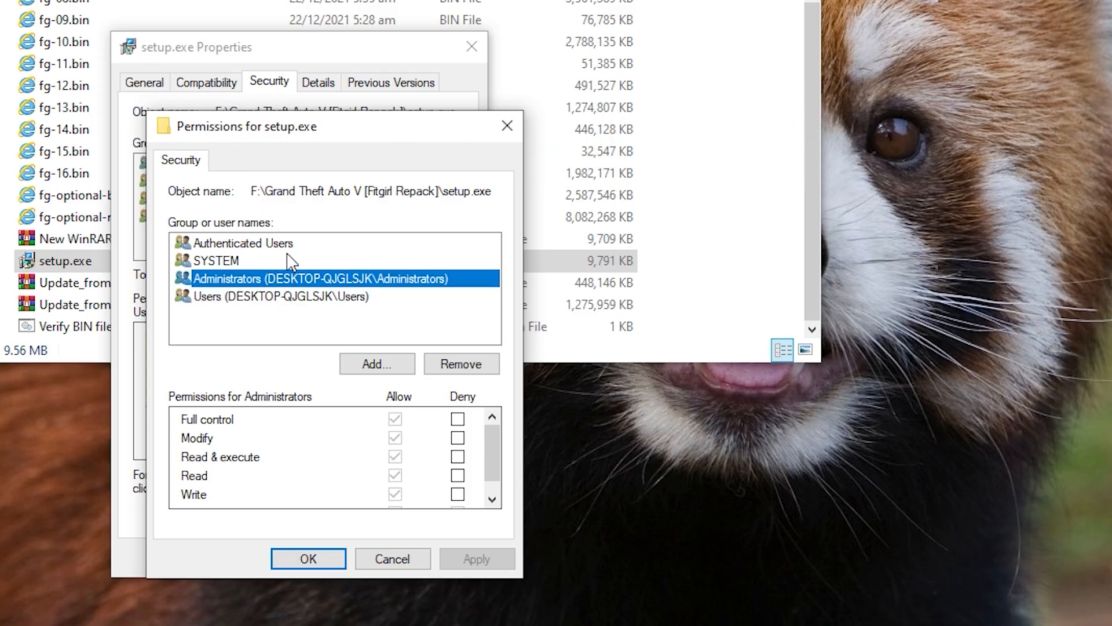
pyautogui.click(244, 243)
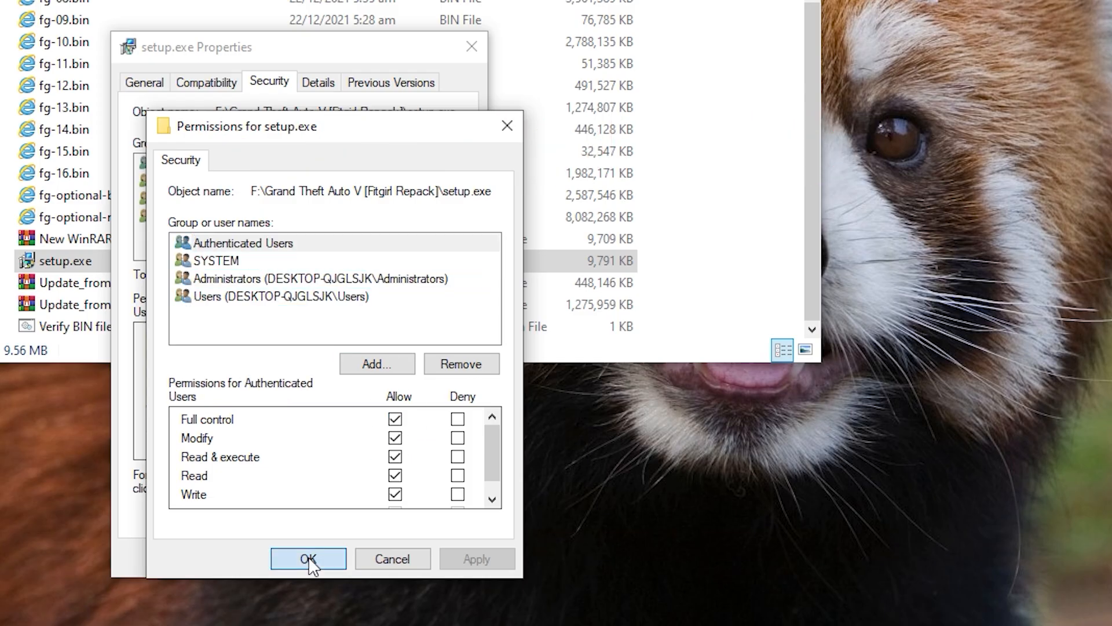
pyautogui.click(308, 559)
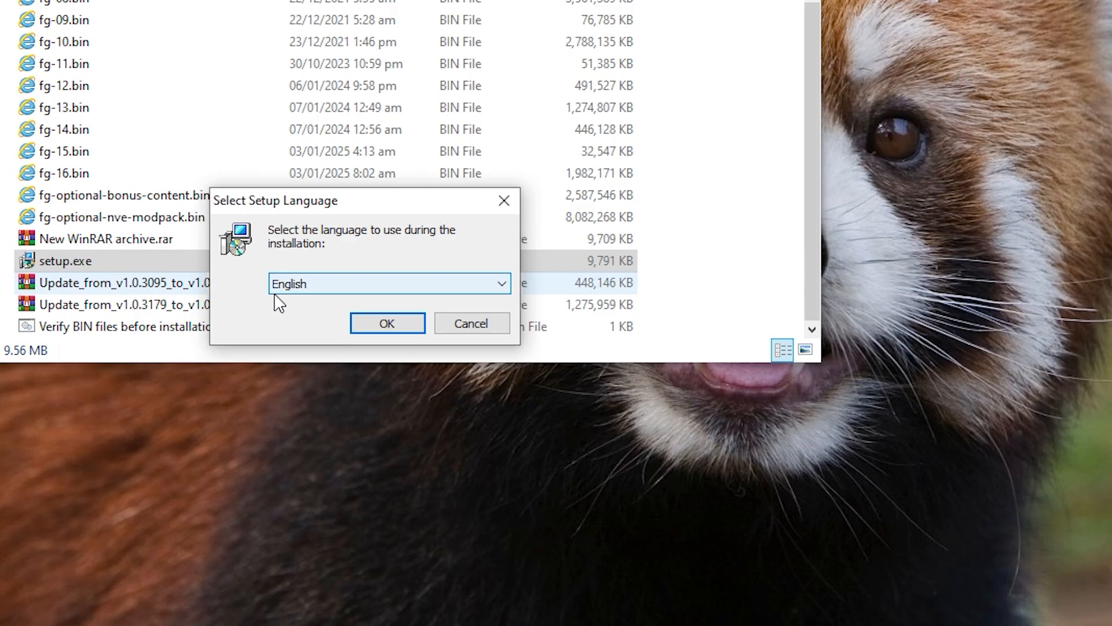
# - Accept English, mute the installer music, pass the welcome page, and browse for destination
pyautogui.click(387, 323)
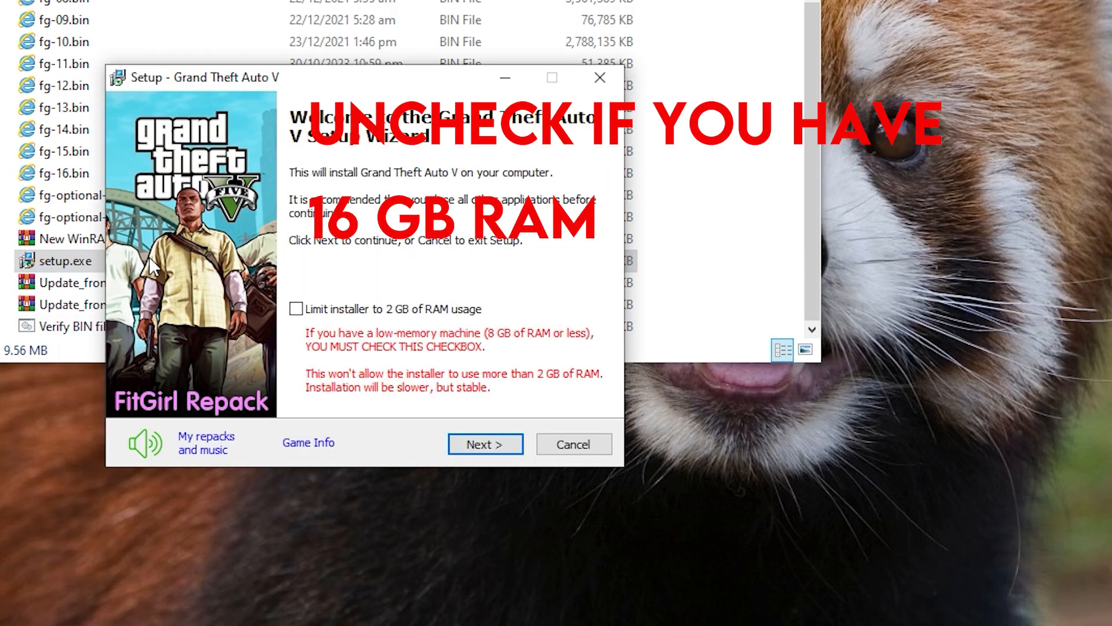
pyautogui.click(144, 443)
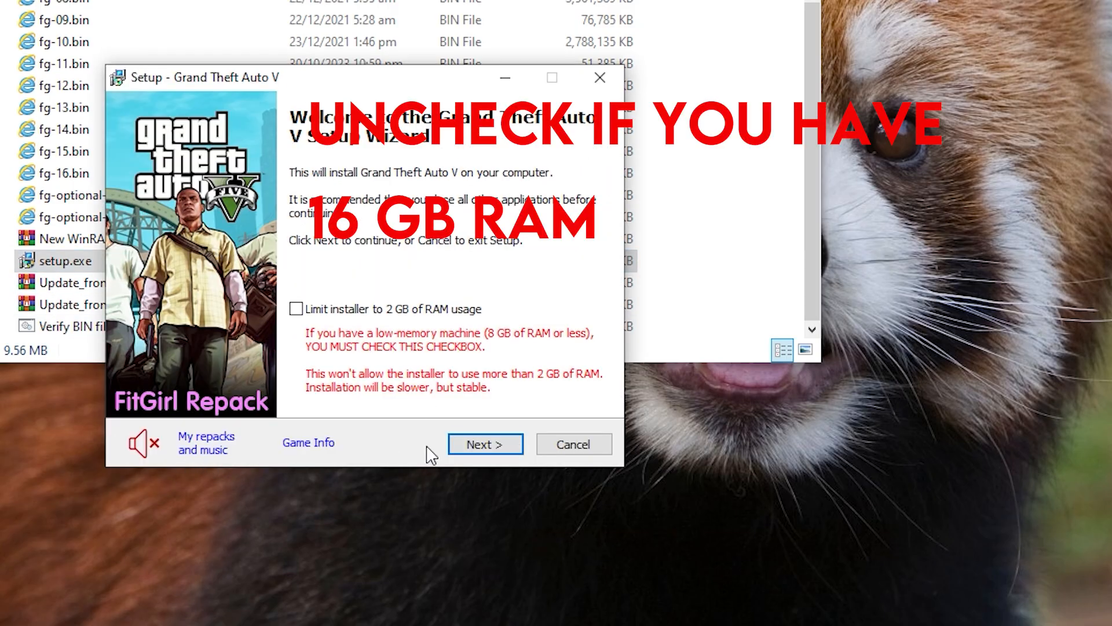
pyautogui.moveTo(390, 297)
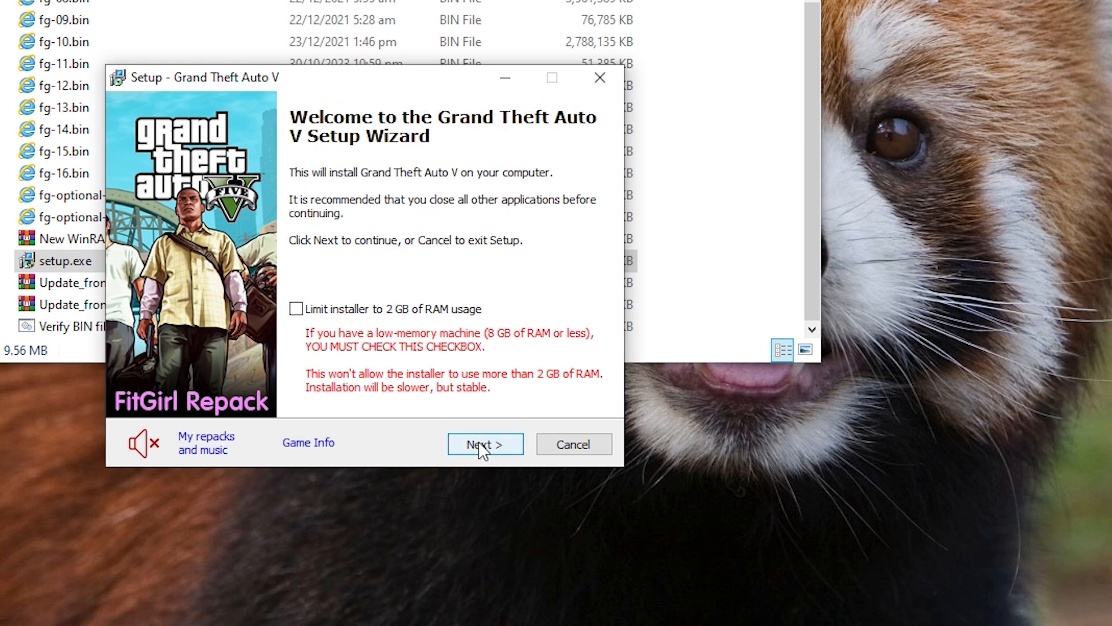
pyautogui.click(486, 444)
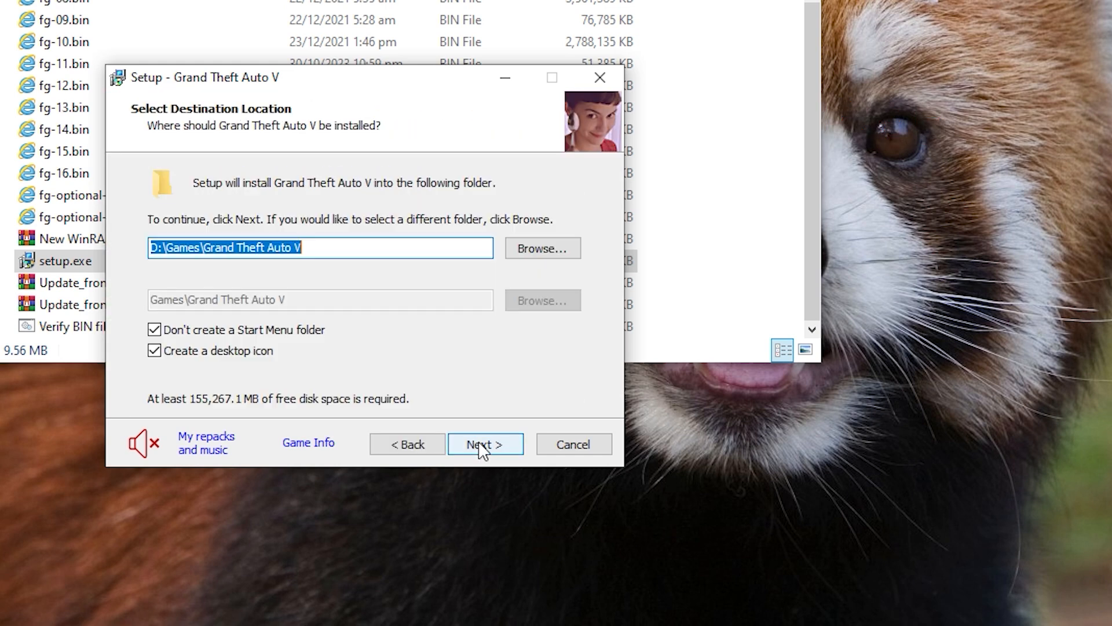
pyautogui.click(541, 247)
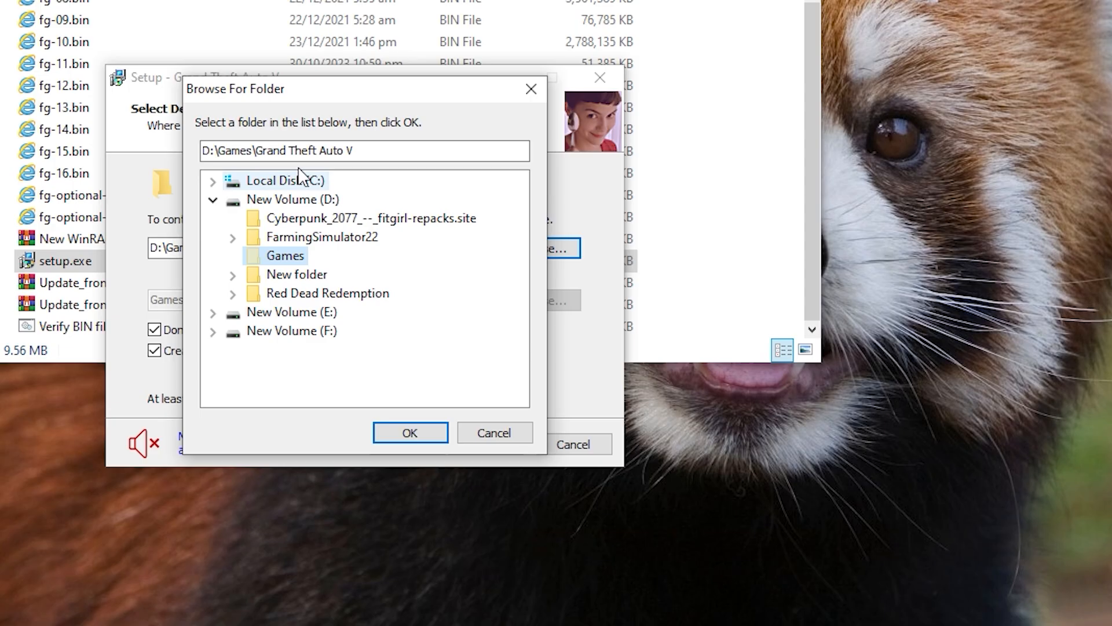
# - Choose drive D as the GTA V install destination and confirm the folder
pyautogui.click(285, 180)
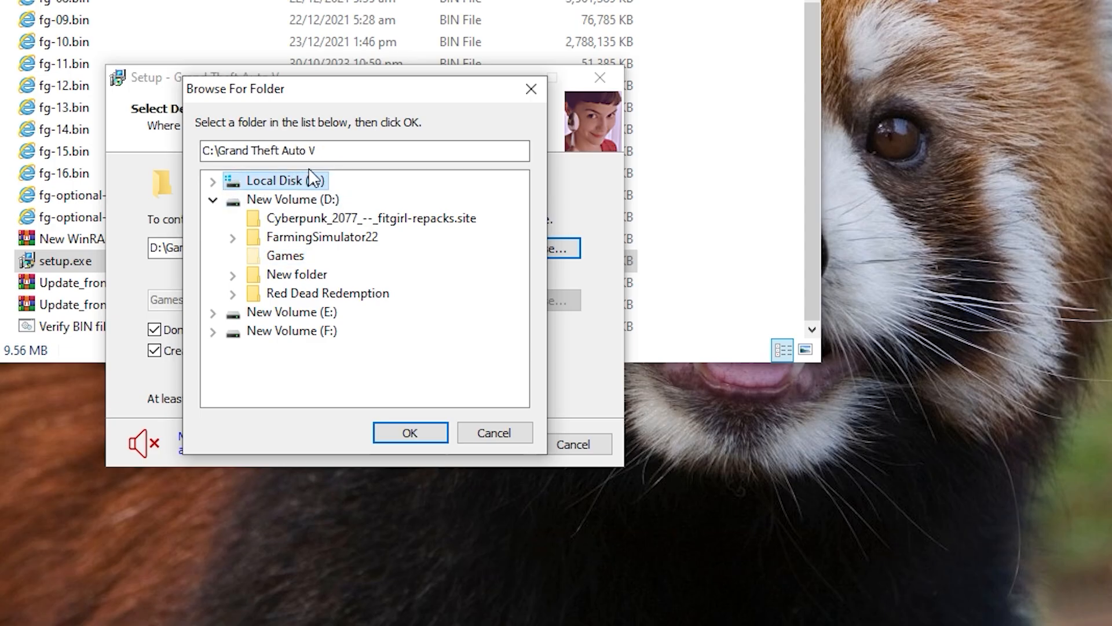
pyautogui.moveTo(347, 183)
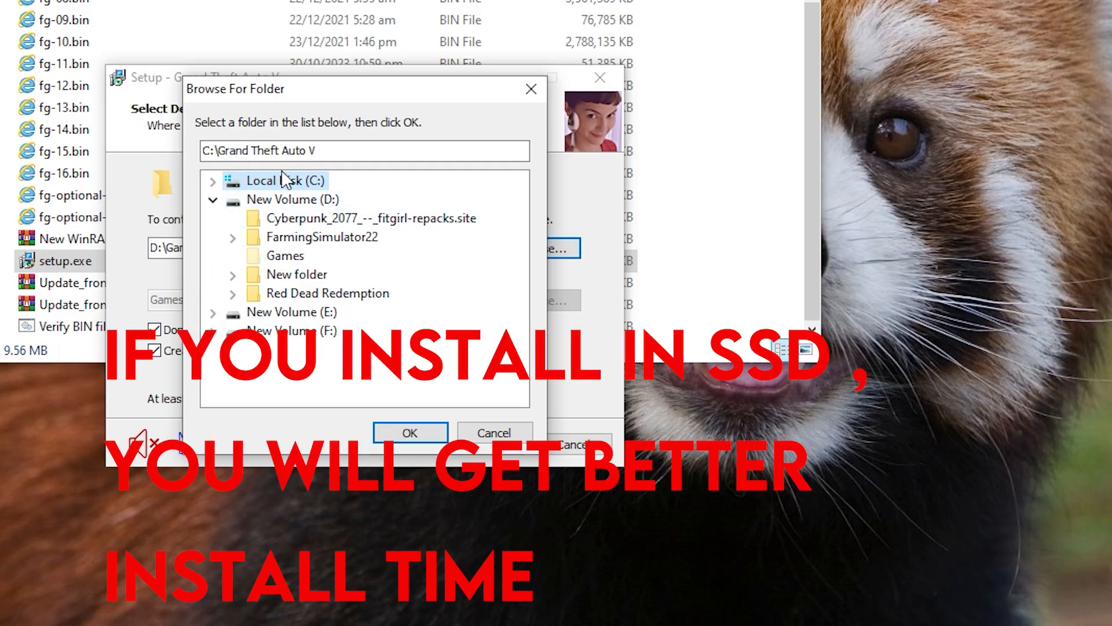
pyautogui.click(371, 218)
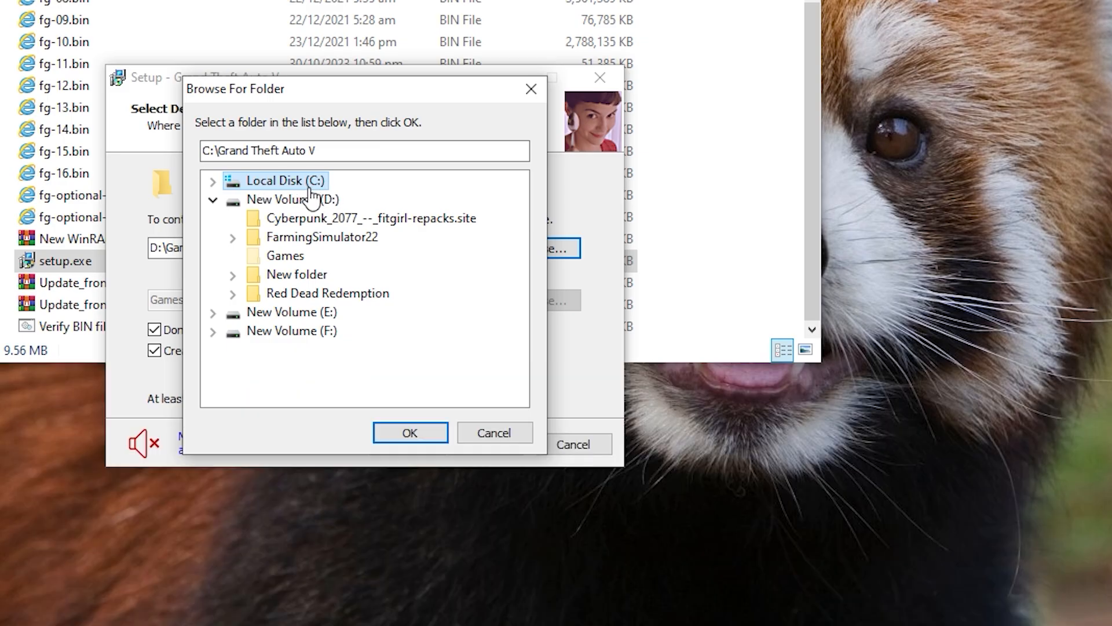
pyautogui.click(290, 199)
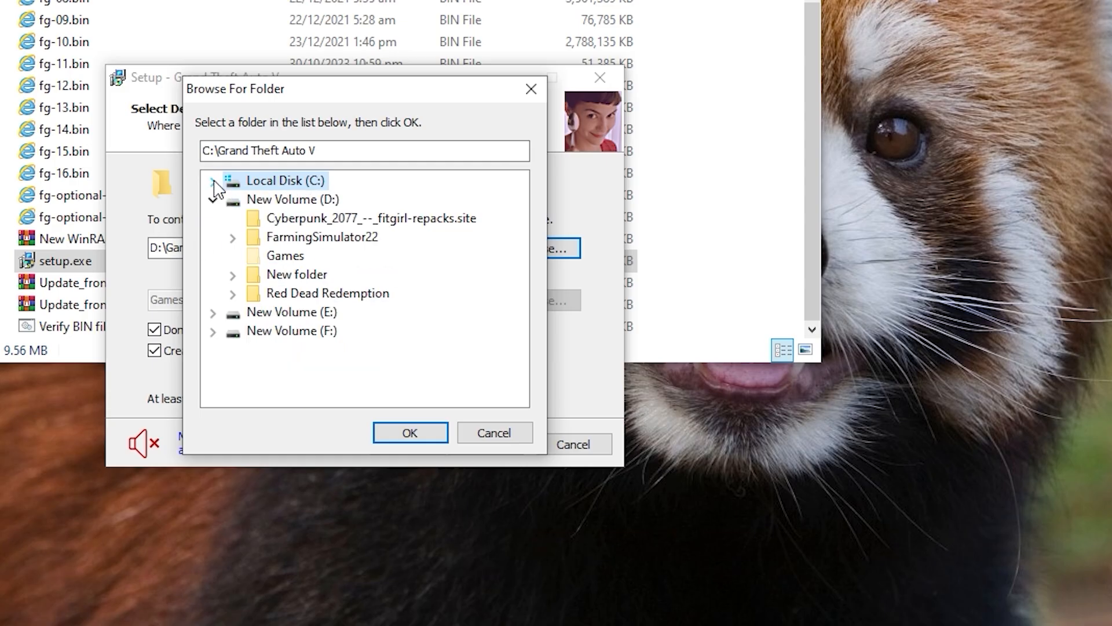
pyautogui.click(291, 199)
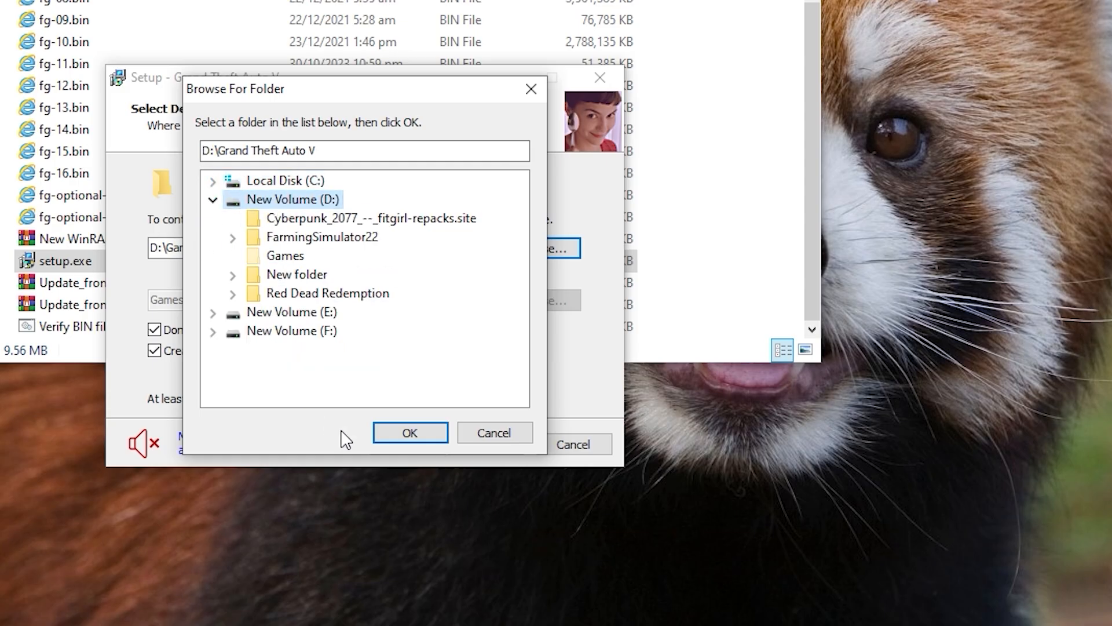
pyautogui.click(409, 432)
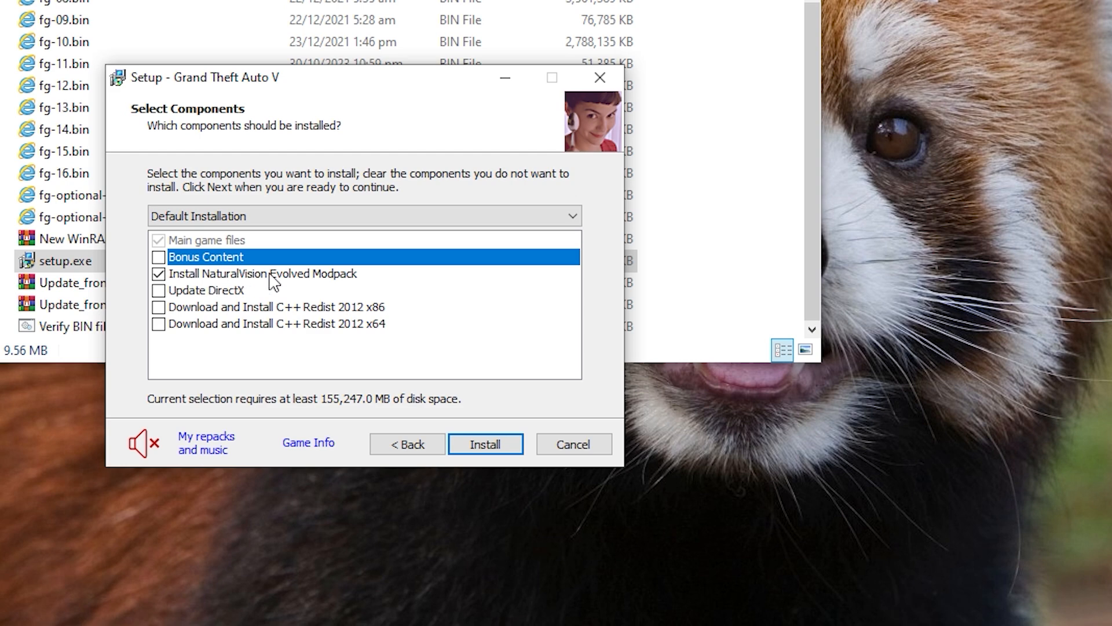
pyautogui.moveTo(196, 282)
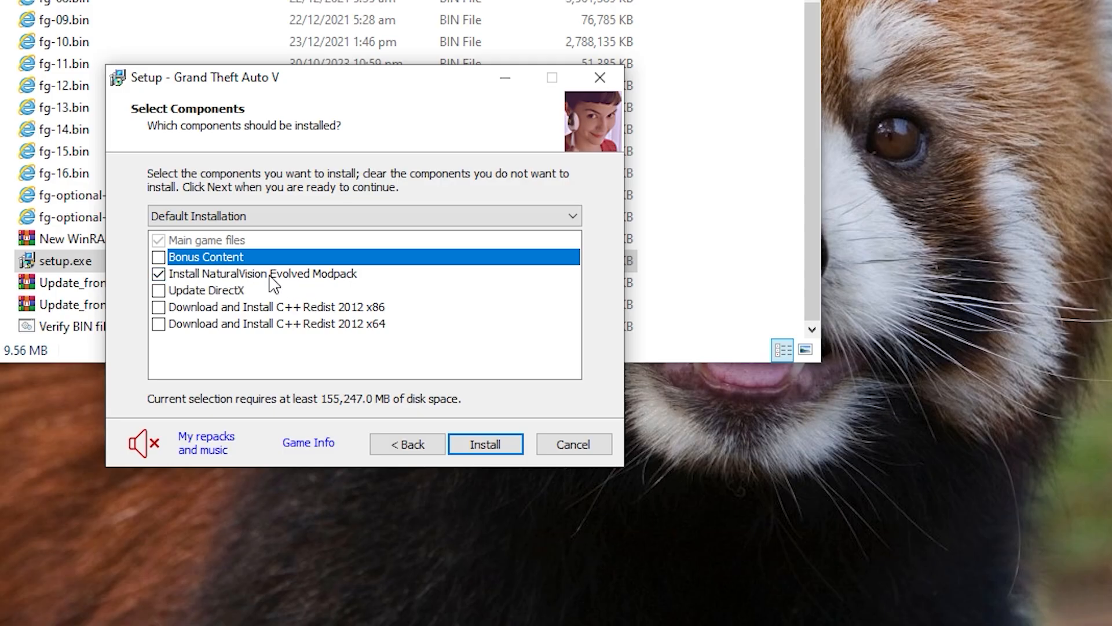
pyautogui.moveTo(174, 284)
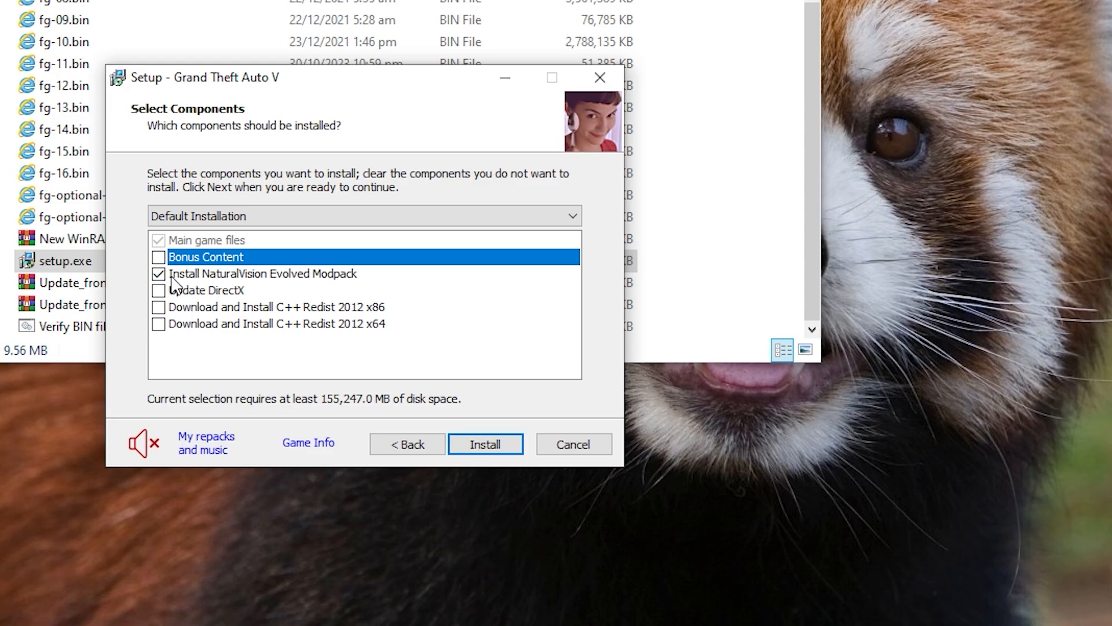
# - Toggle the NaturalVision Evolved Modpack component checkbox
pyautogui.click(572, 443)
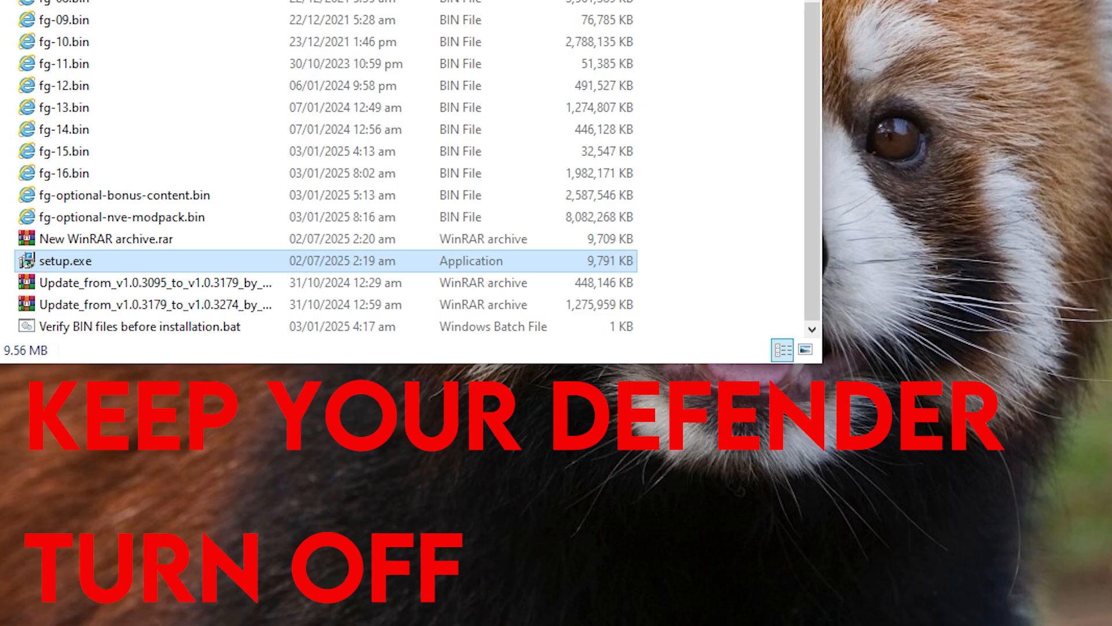
pyautogui.moveTo(57, 276)
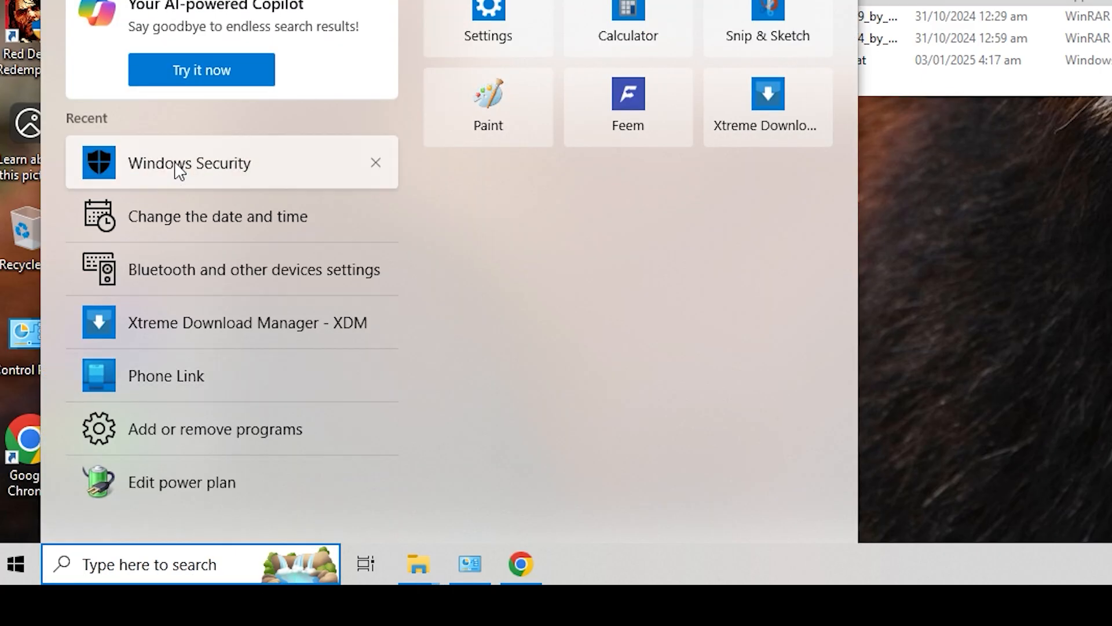
# - Launch Windows Security and open Add or remove exclusions under virus protection settings
pyautogui.click(189, 163)
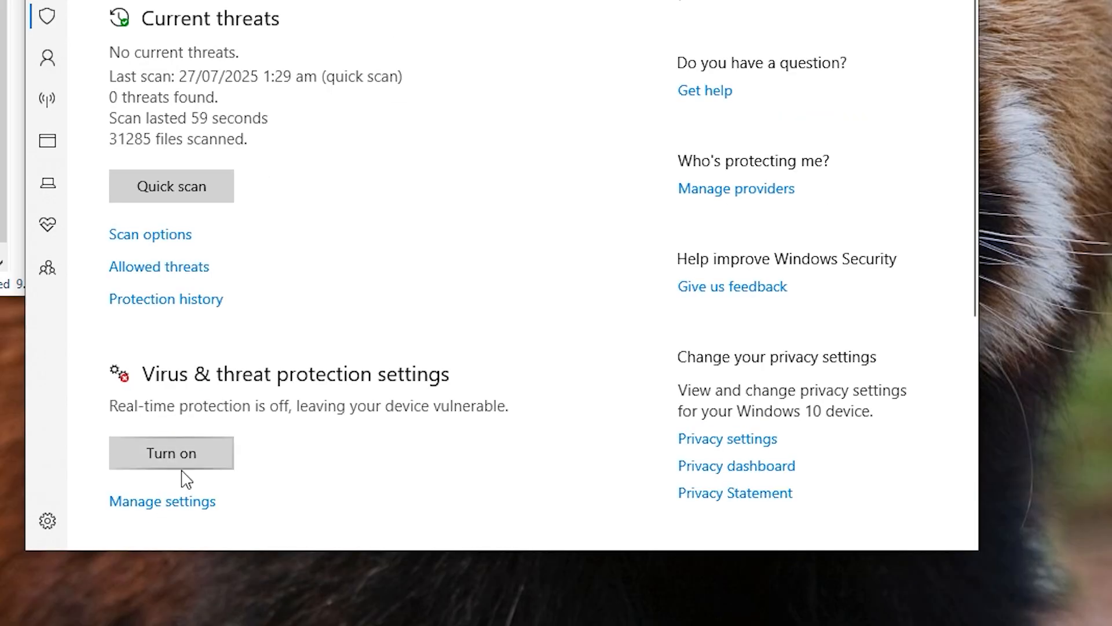
pyautogui.scroll(-3)
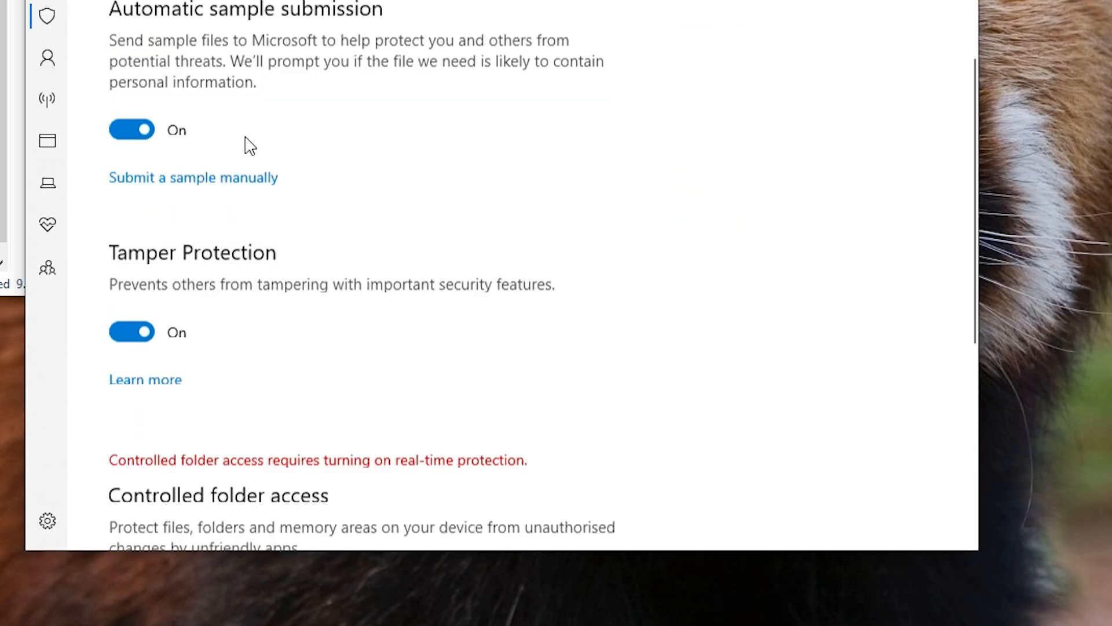
pyautogui.scroll(-3)
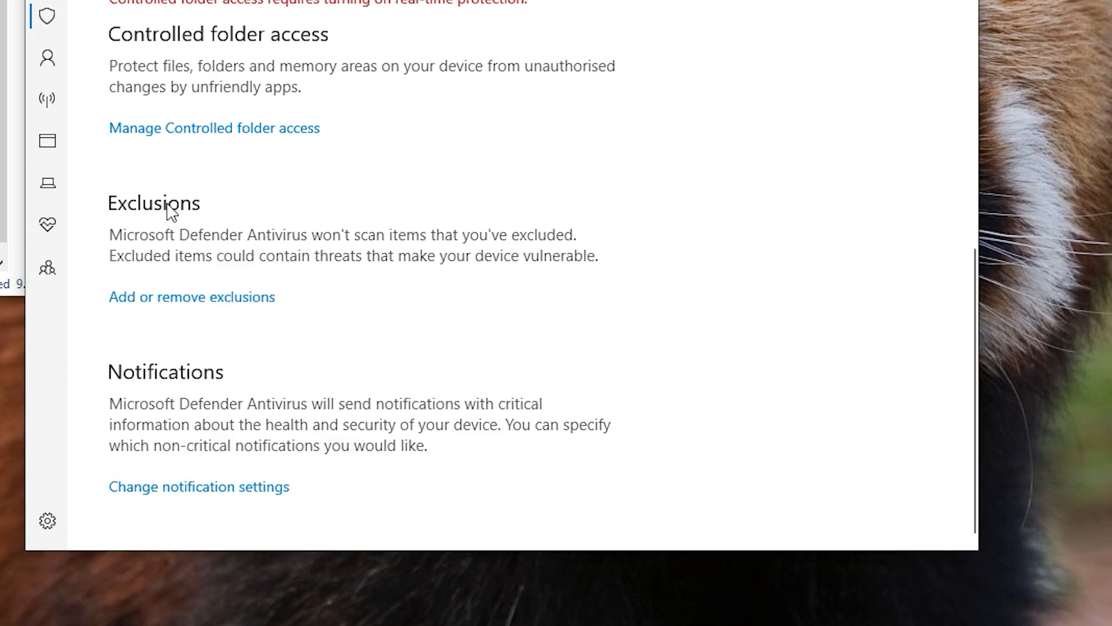
pyautogui.moveTo(145, 305)
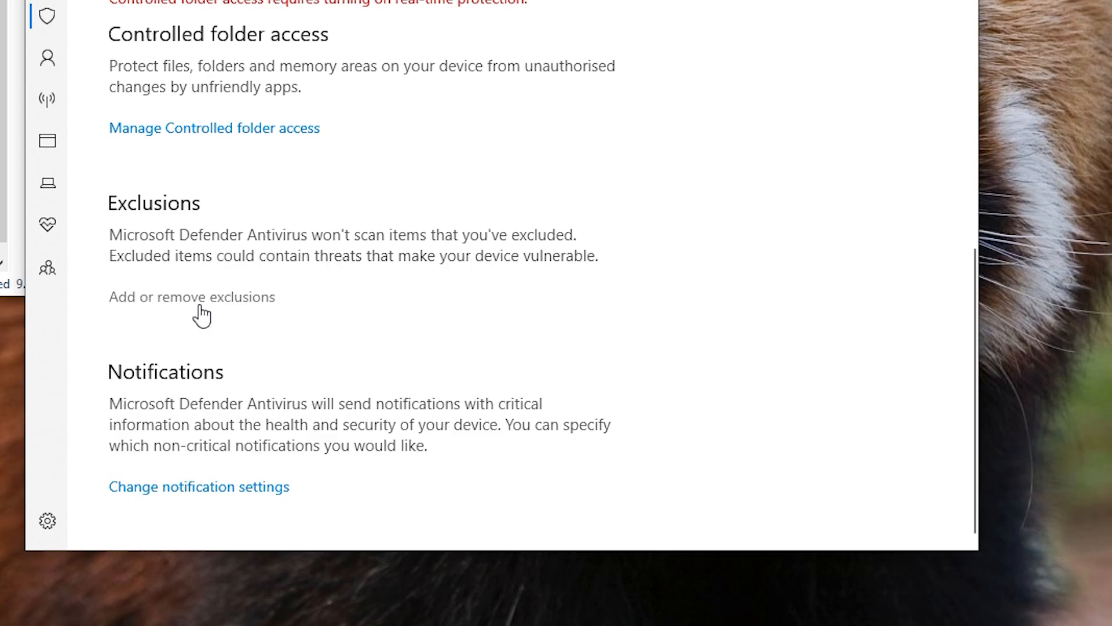
pyautogui.click(190, 296)
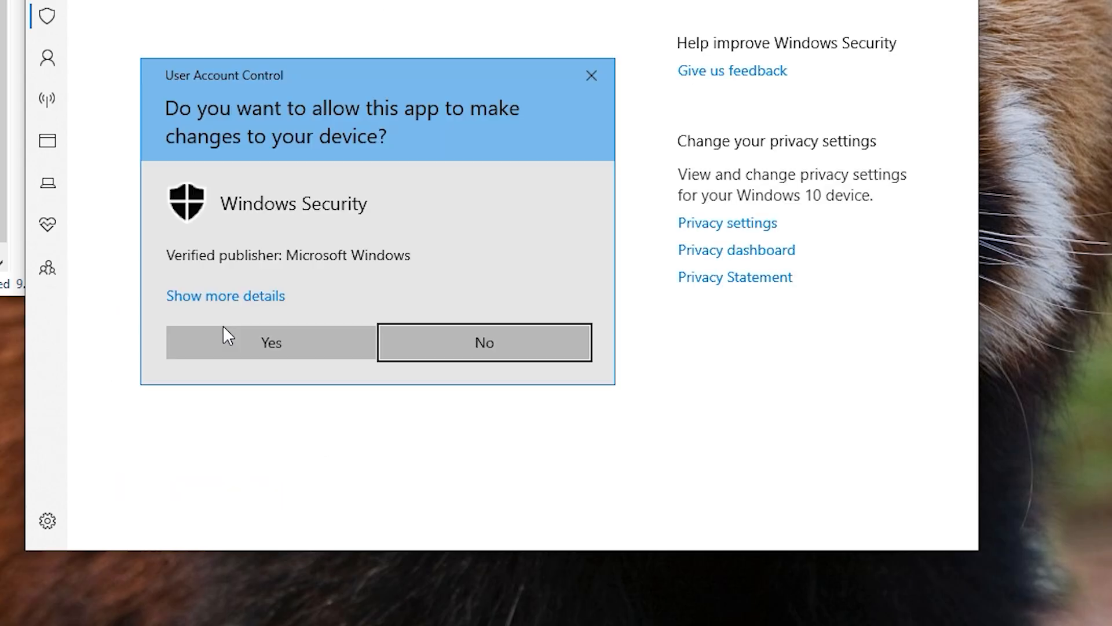
# - Approve the prompt and add C:\Games\Grand Theft Auto V as a folder exclusion
pyautogui.click(270, 342)
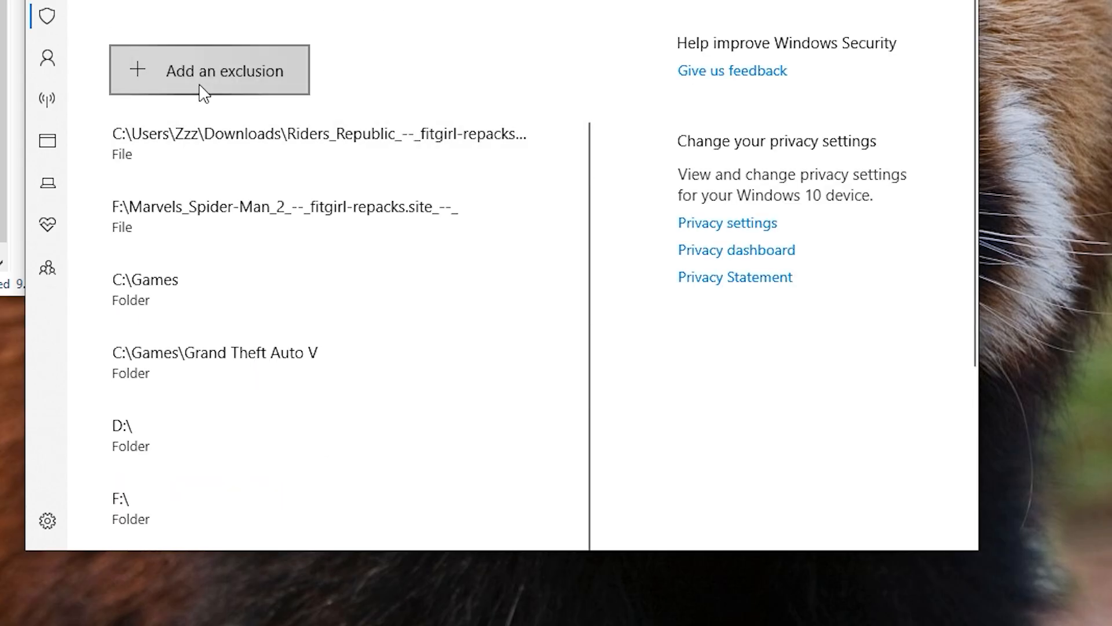
pyautogui.click(209, 70)
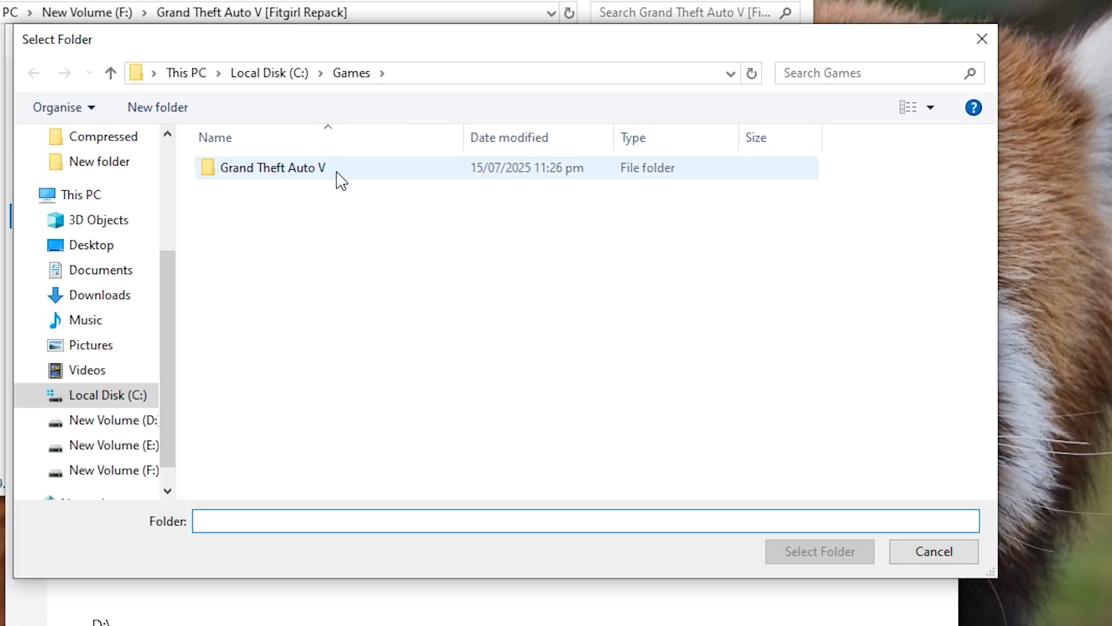
pyautogui.click(273, 167)
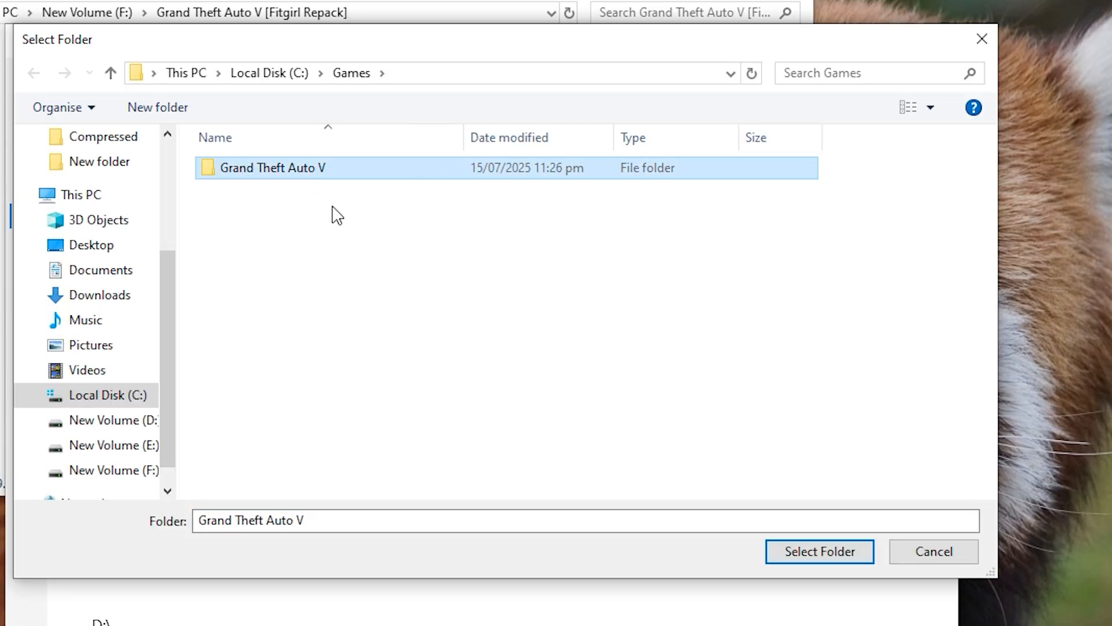
pyautogui.click(819, 551)
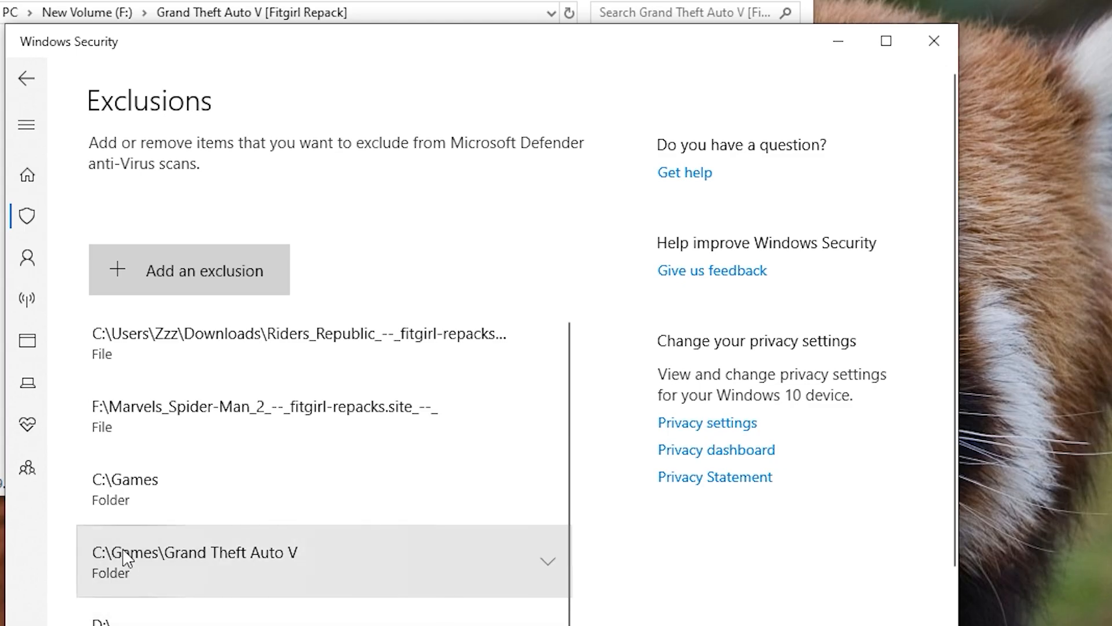
pyautogui.moveTo(242, 576)
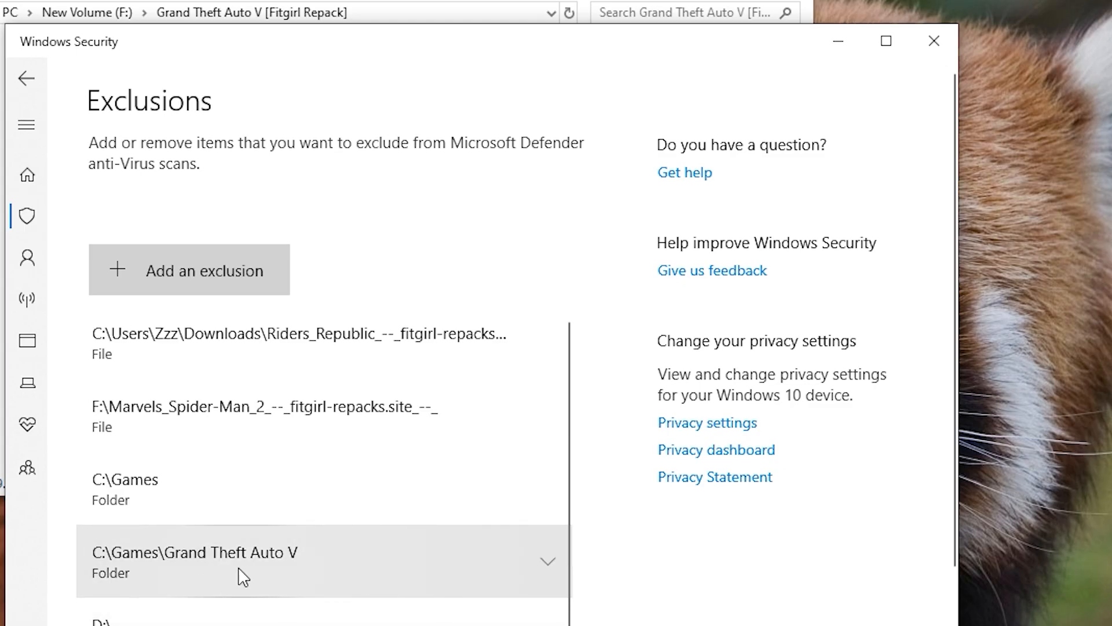
pyautogui.moveTo(269, 568)
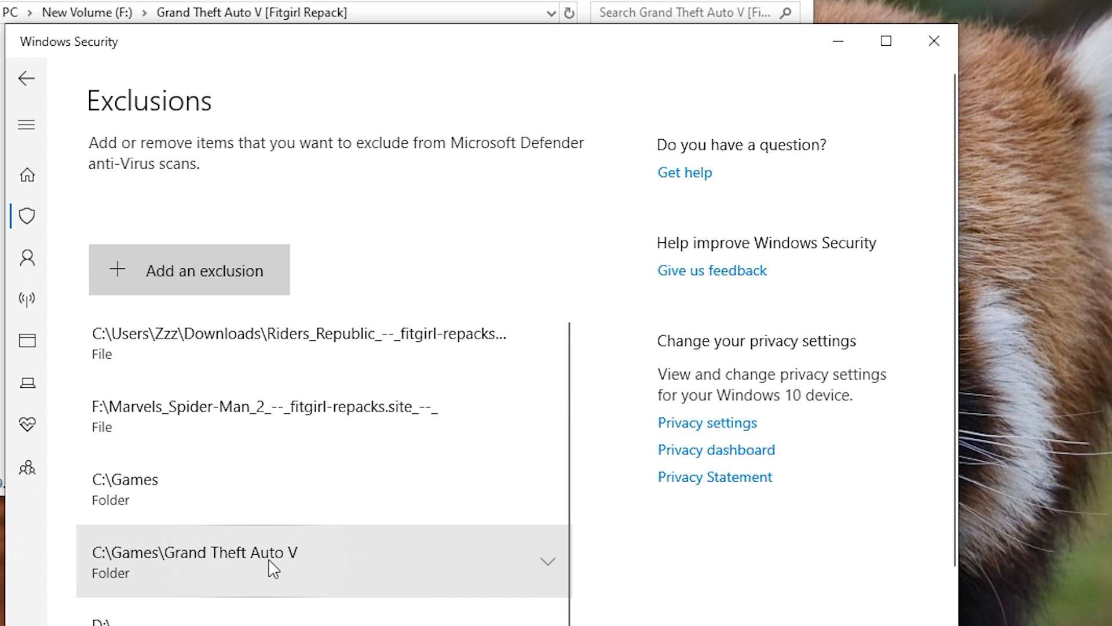
pyautogui.scroll(-3)
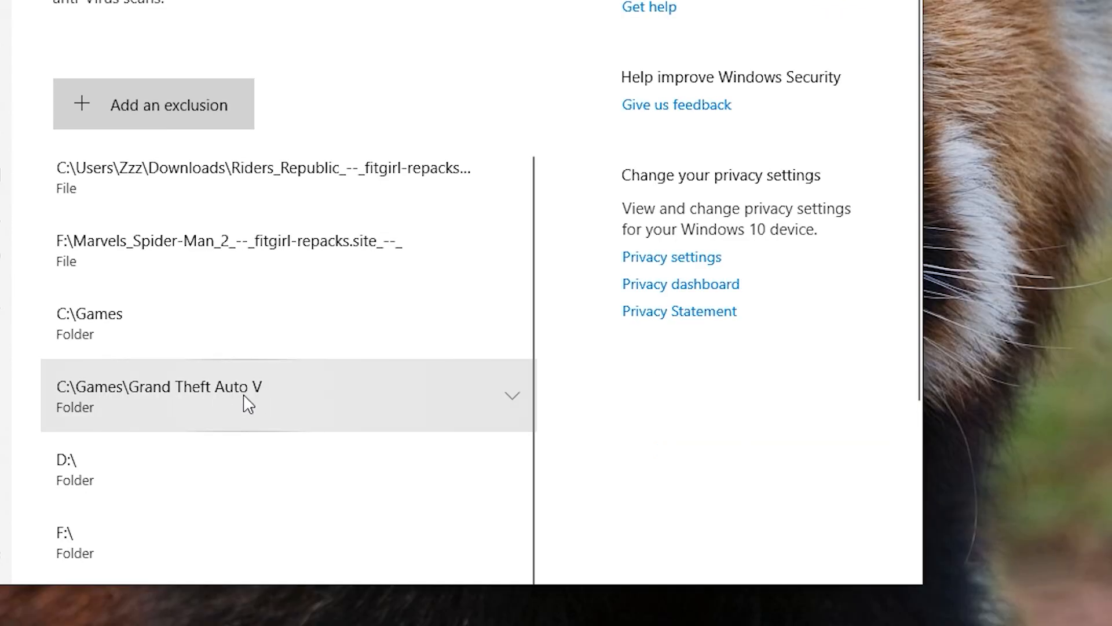
pyautogui.moveTo(103, 525)
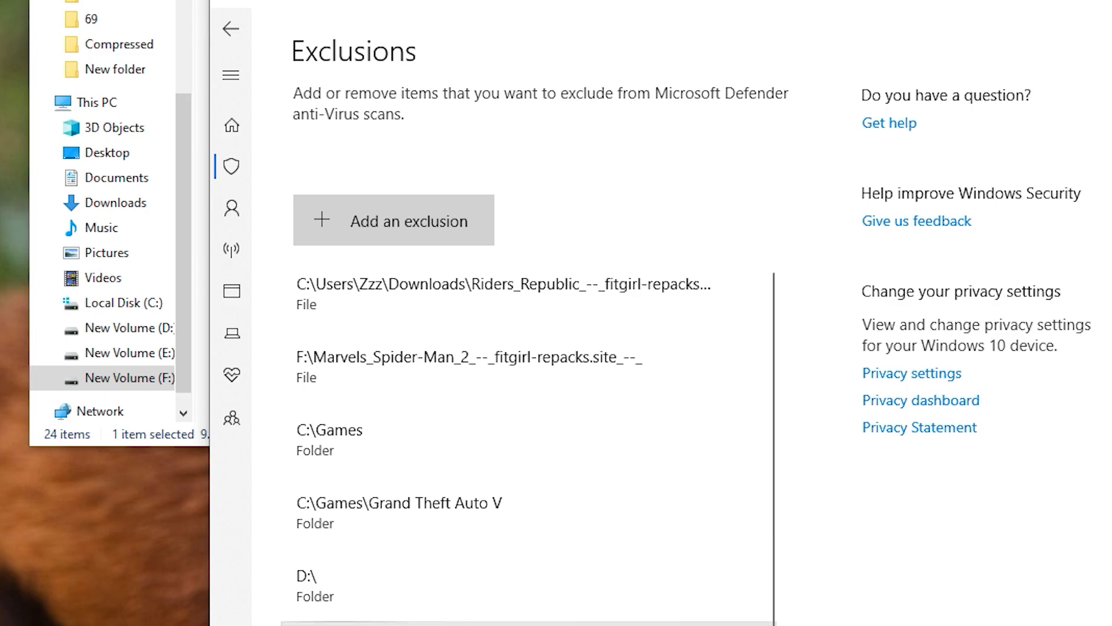
# - Bring File Explorer forward and open the Grand Theft Auto V [Fitgirl Repack] folder
pyautogui.click(130, 377)
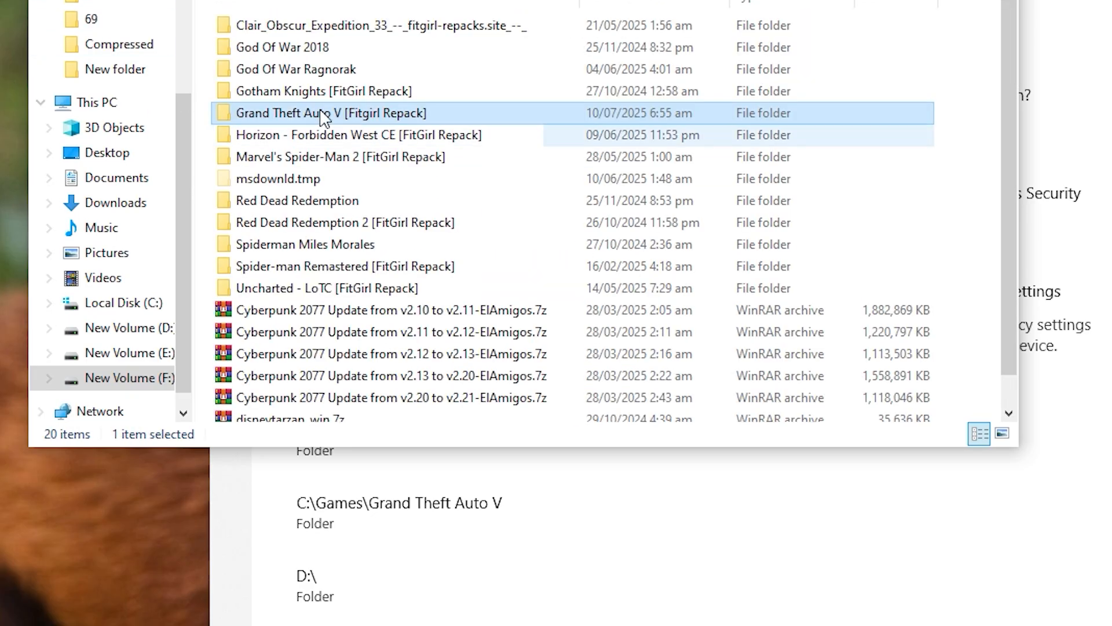
pyautogui.doubleClick(331, 113)
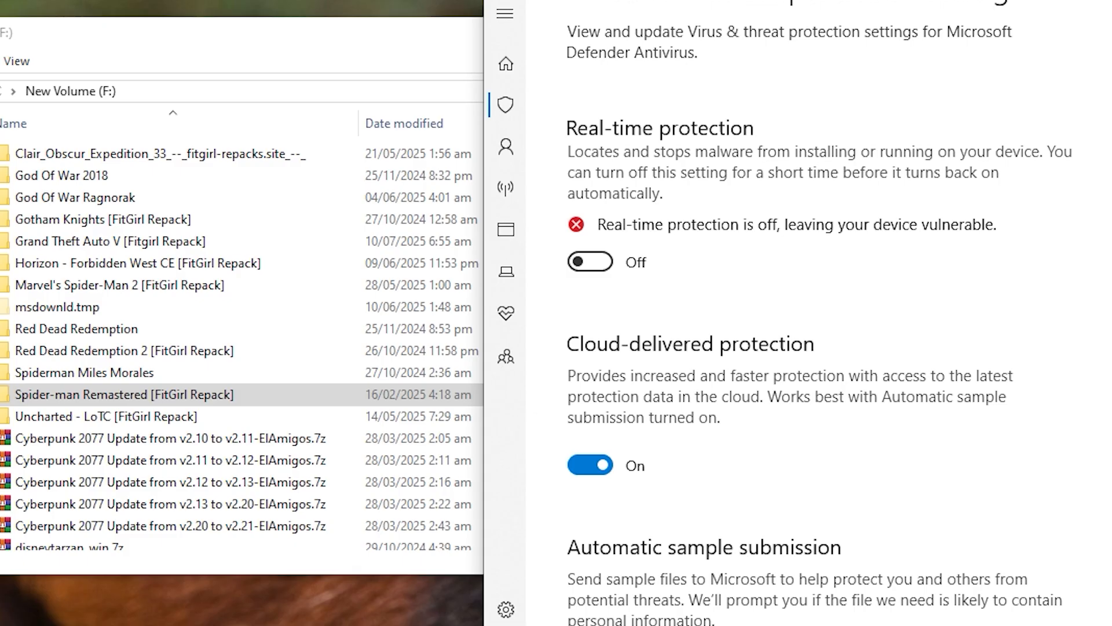
pyautogui.moveTo(609, 216)
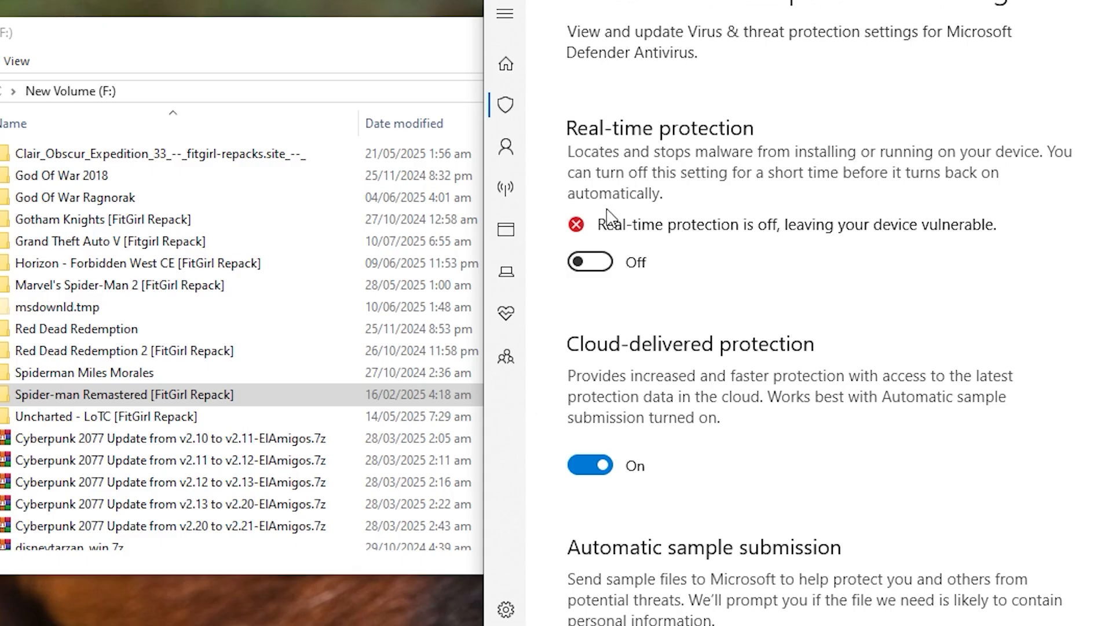
# - Switch the Real-time protection toggle to On
pyautogui.click(590, 261)
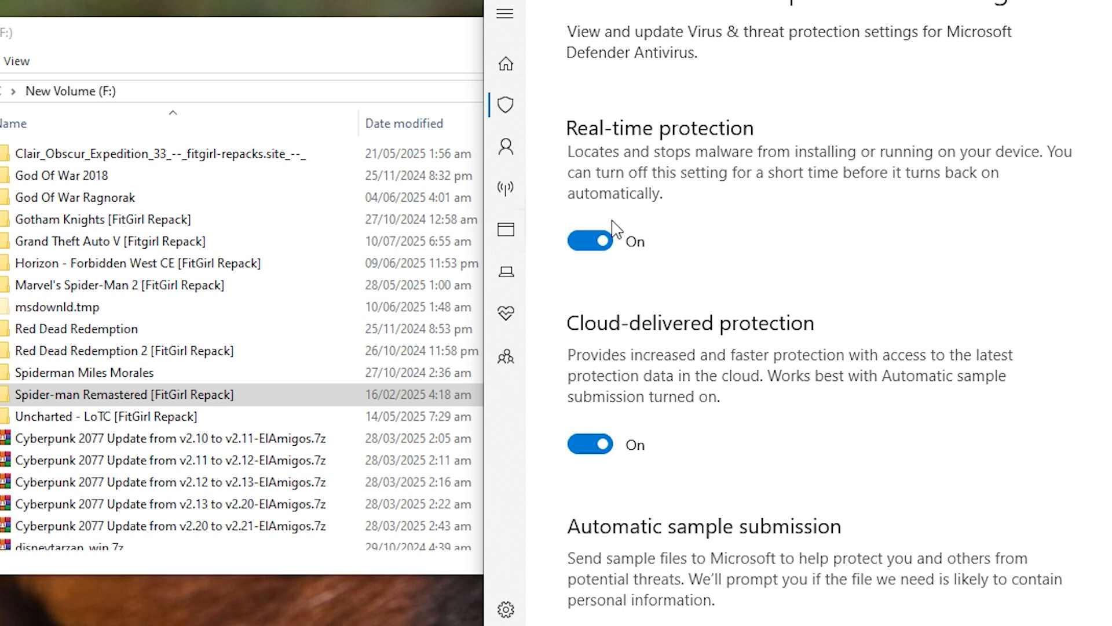
pyautogui.moveTo(689, 196)
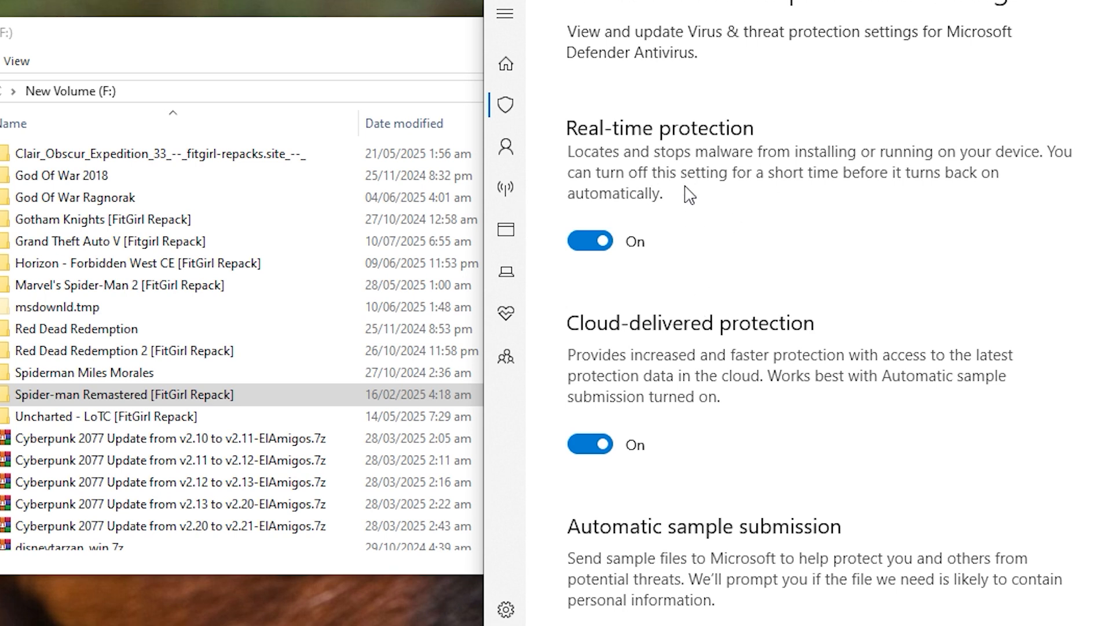
pyautogui.moveTo(746, 232)
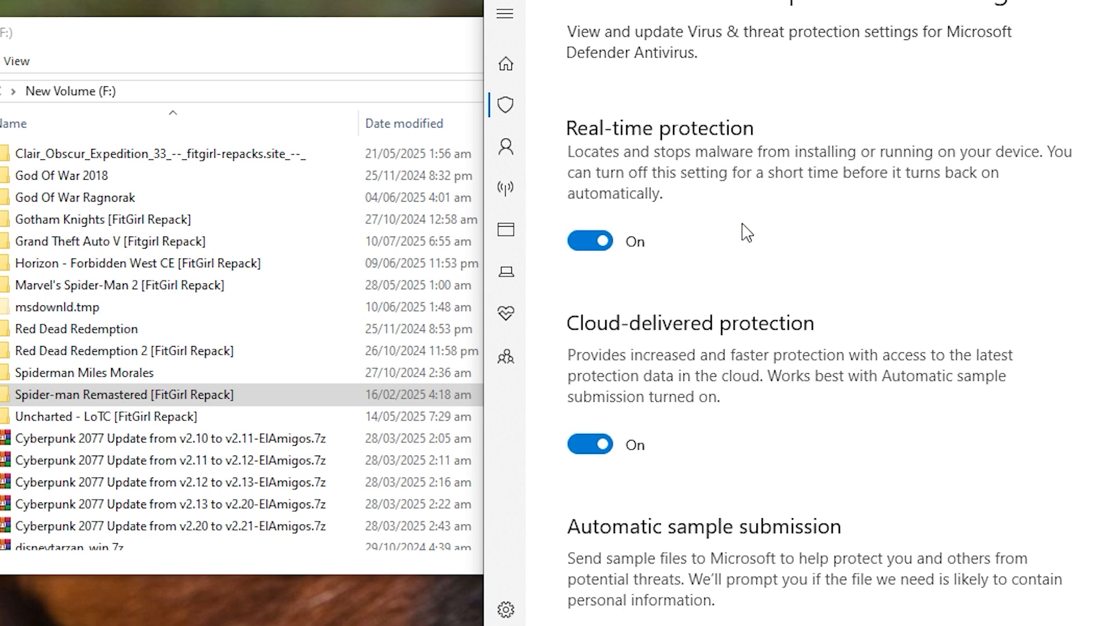